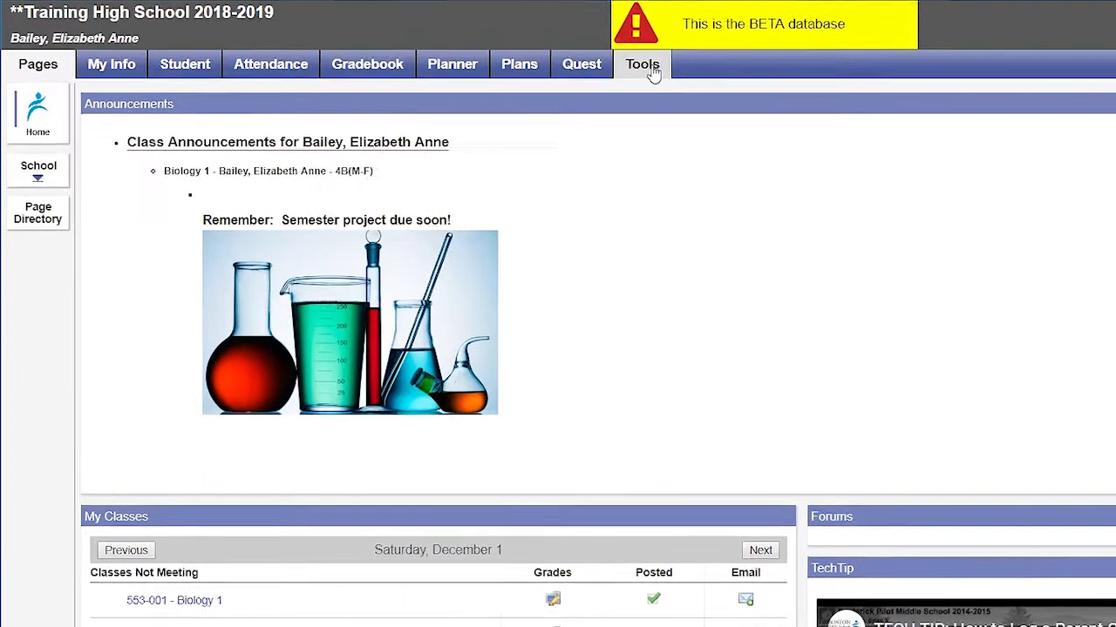
Start a new gradebook special code from the Tools area's empty Special Codes list
{"action": "left_click", "coordinate": [642, 62]}
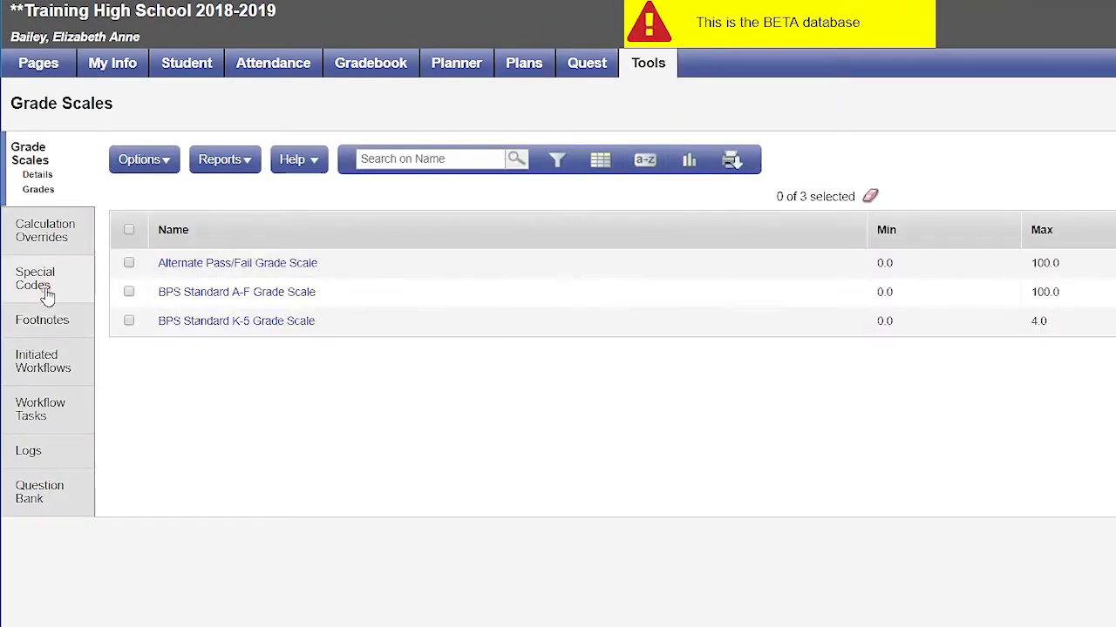
{"action": "left_click", "coordinate": [34, 279]}
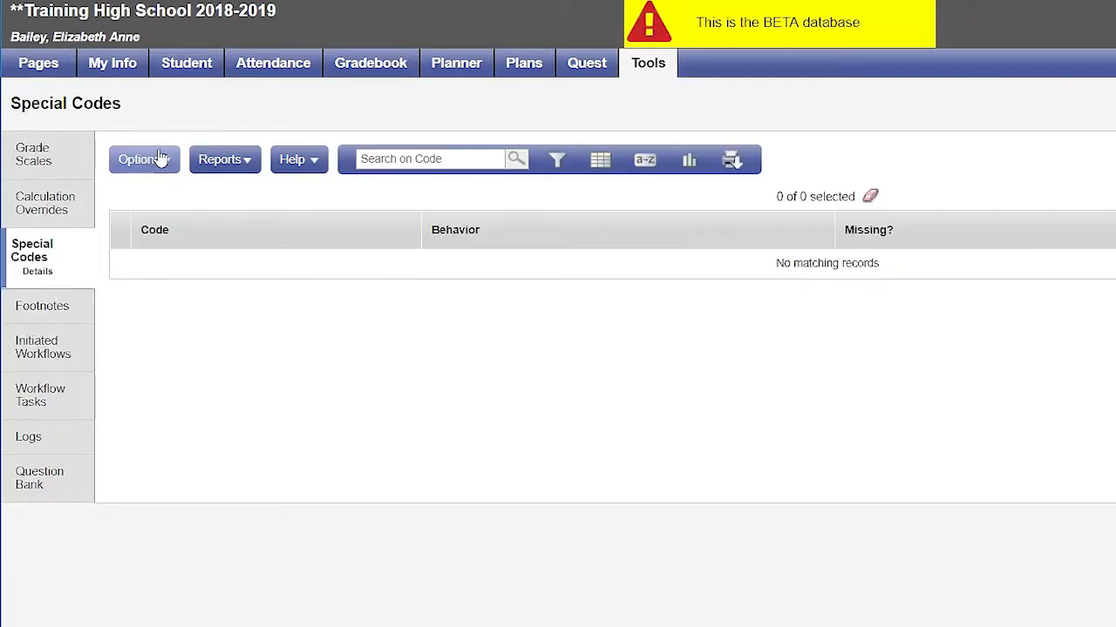
{"action": "left_click", "coordinate": [141, 161]}
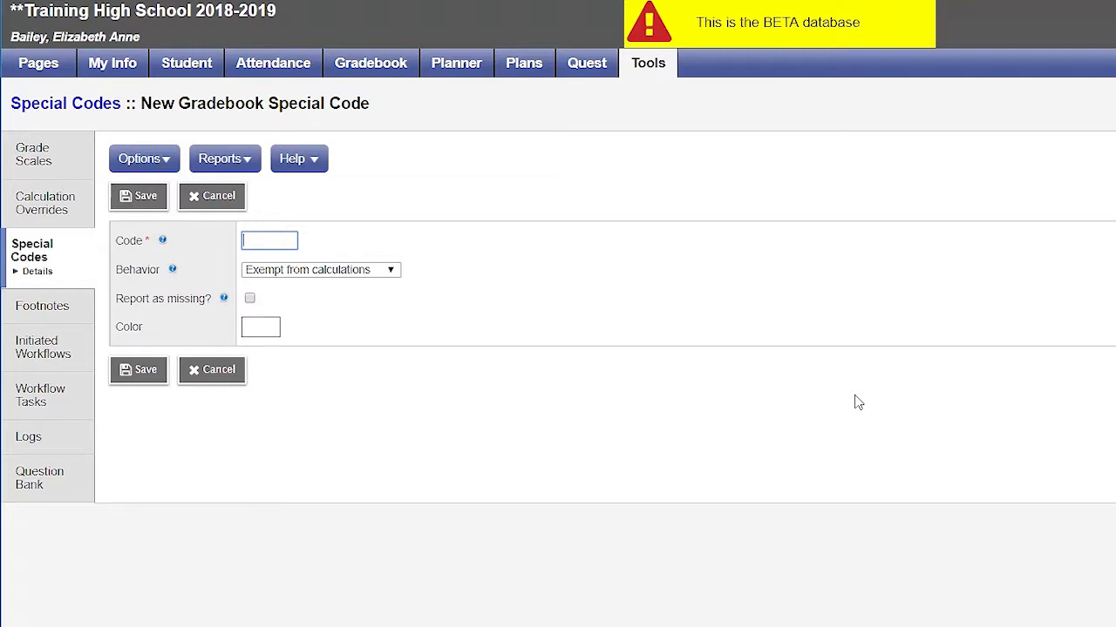
Save code MED, exempt from calculations, not reported missing, coloured light red
{"action": "type", "text": "MEd"}
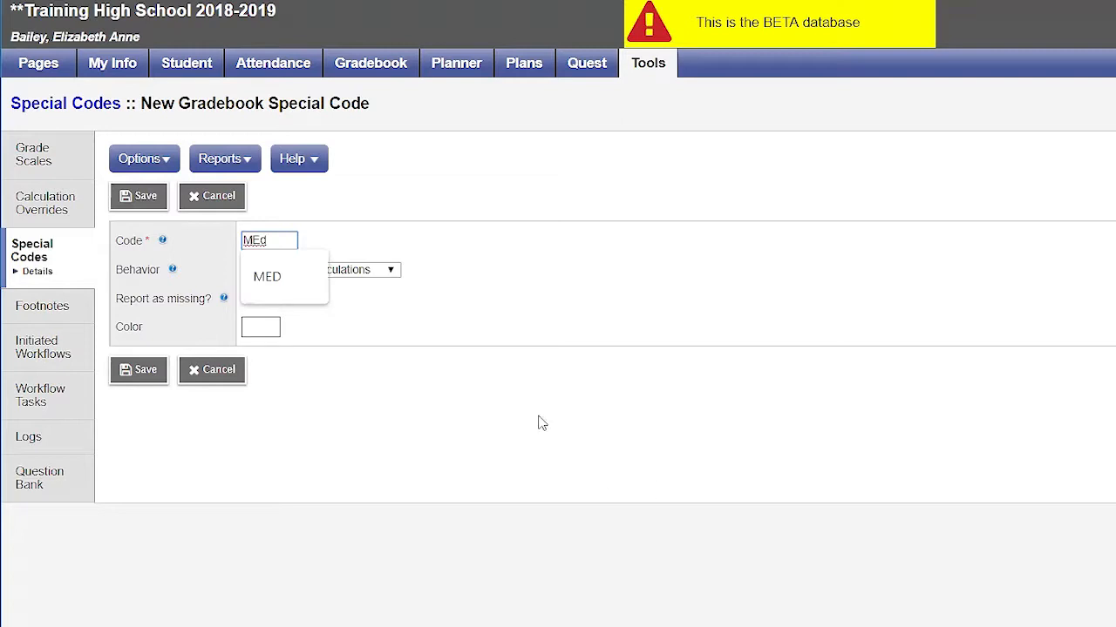
{"action": "left_click", "coordinate": [268, 275]}
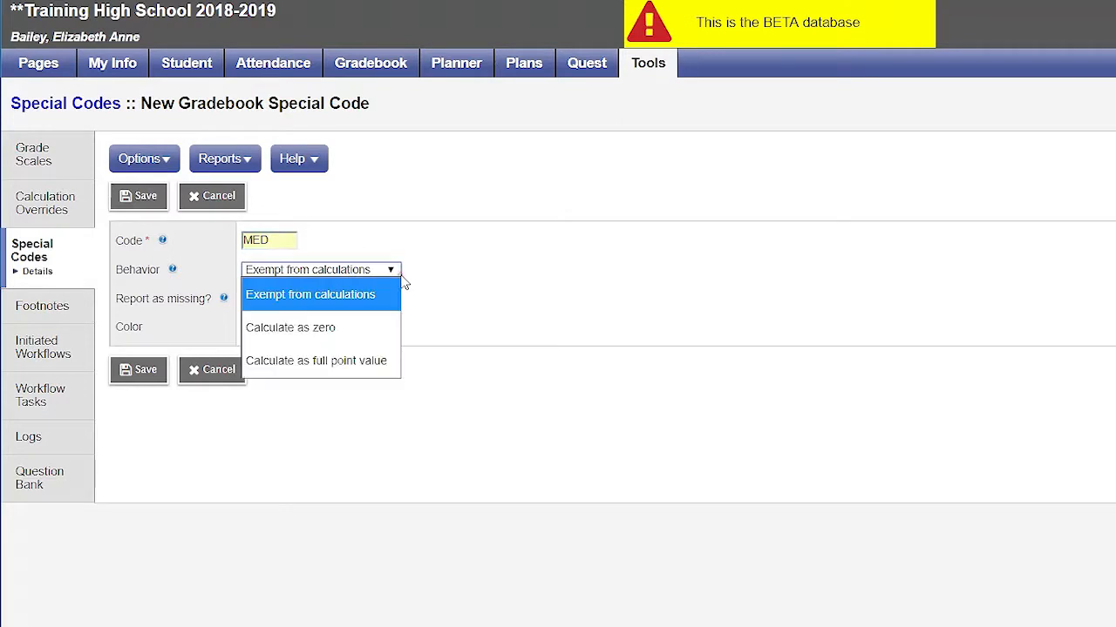
{"action": "mouse_move", "coordinate": [398, 282]}
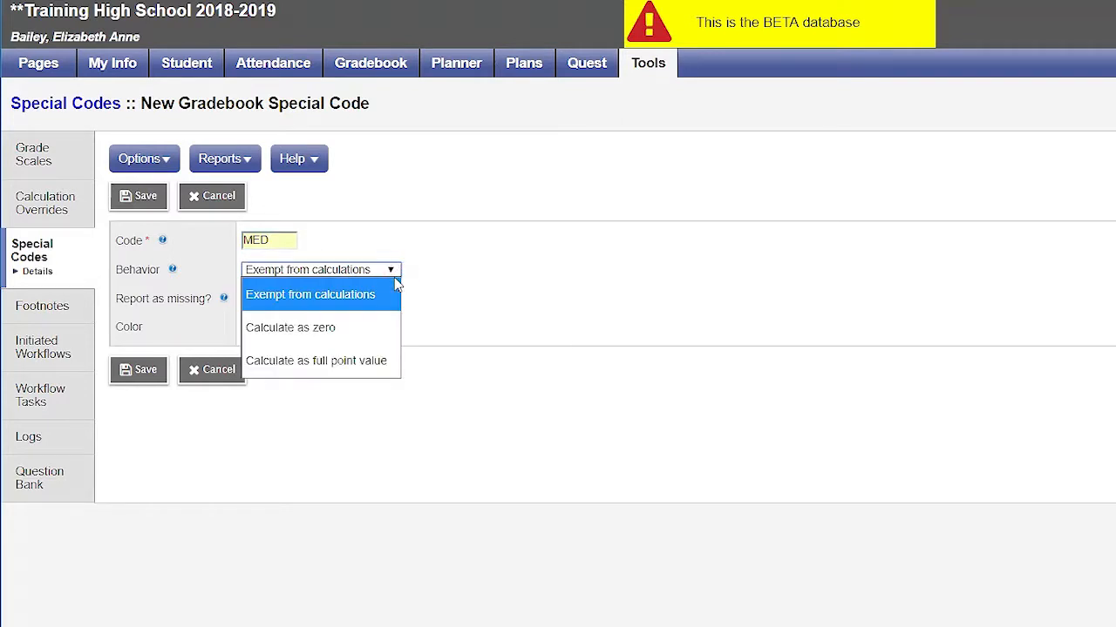
{"action": "mouse_move", "coordinate": [290, 328]}
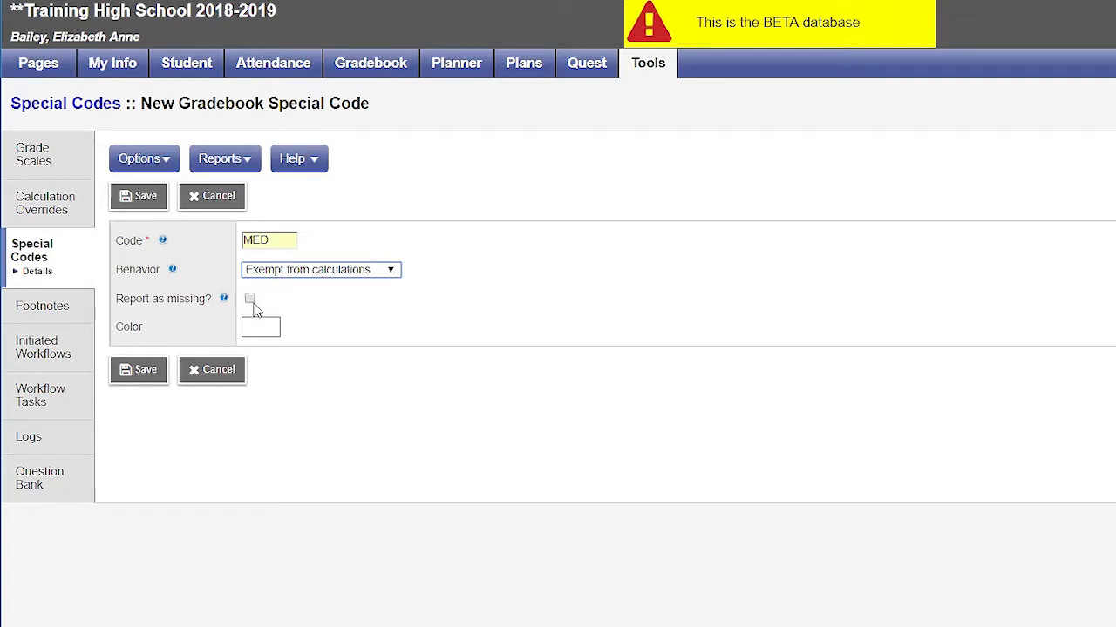
{"action": "mouse_move", "coordinate": [294, 305]}
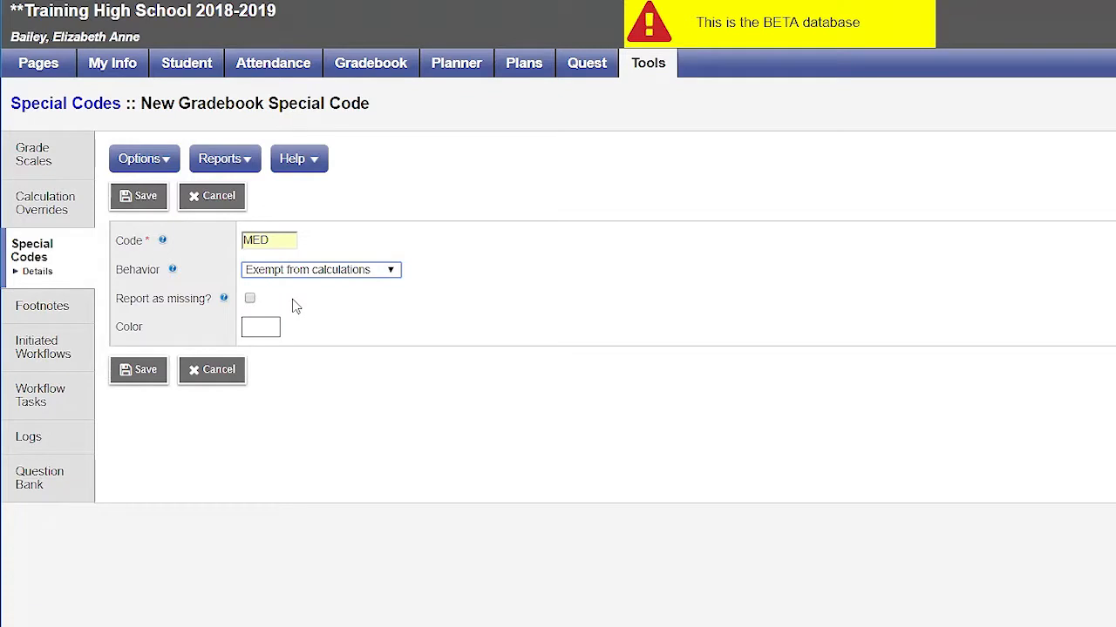
{"action": "mouse_move", "coordinate": [287, 303]}
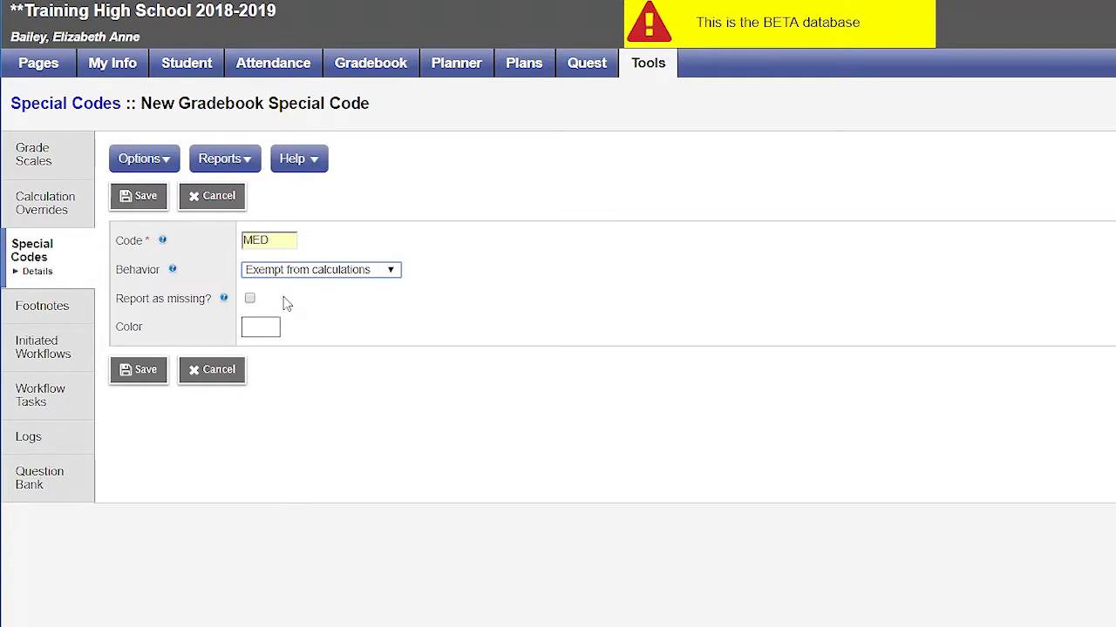
{"action": "left_click", "coordinate": [259, 328]}
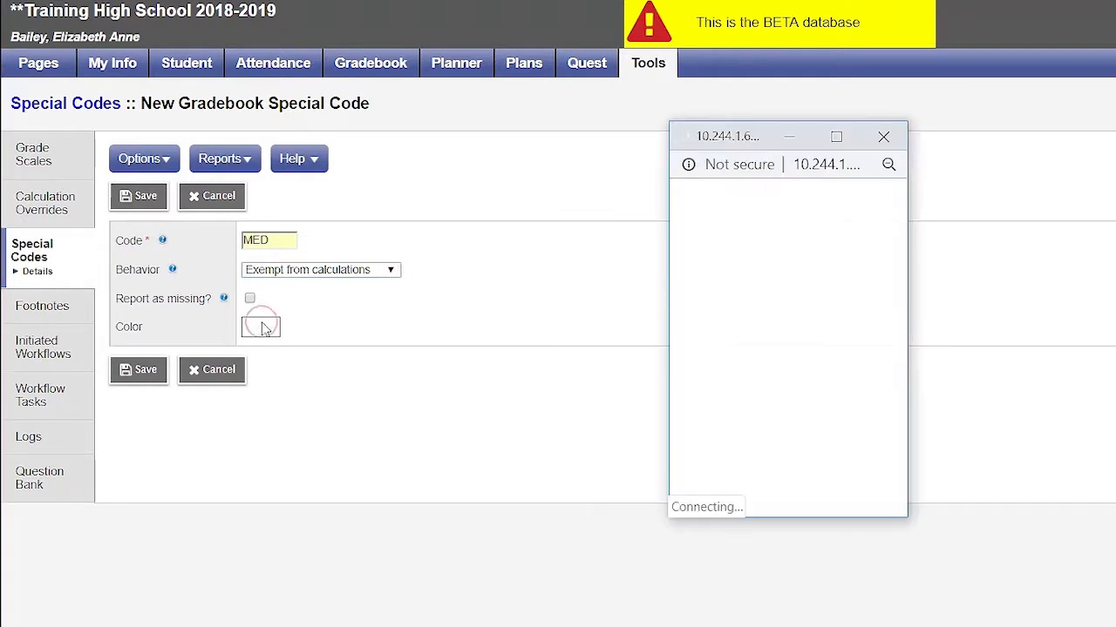
{"action": "left_click", "coordinate": [262, 328]}
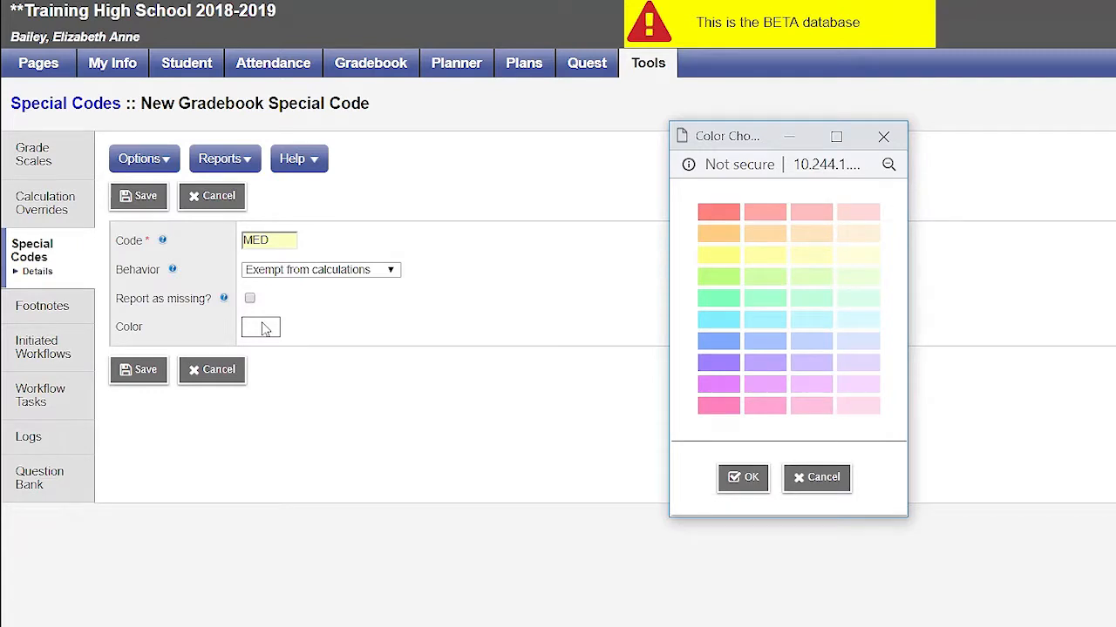
{"action": "mouse_move", "coordinate": [624, 264]}
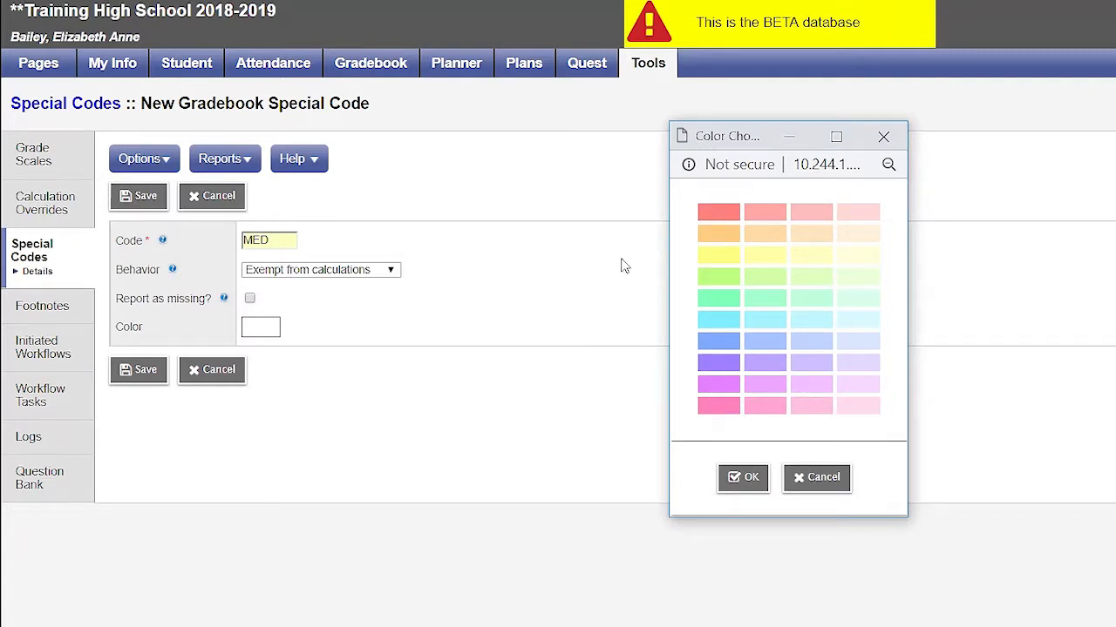
{"action": "mouse_move", "coordinate": [718, 213]}
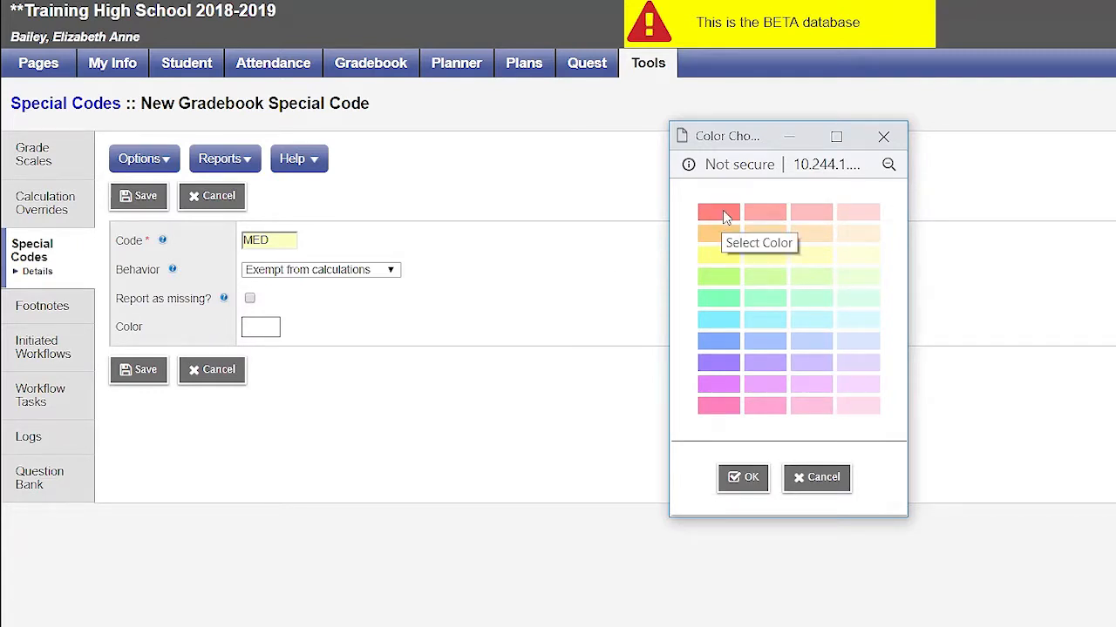
{"action": "left_click", "coordinate": [718, 212]}
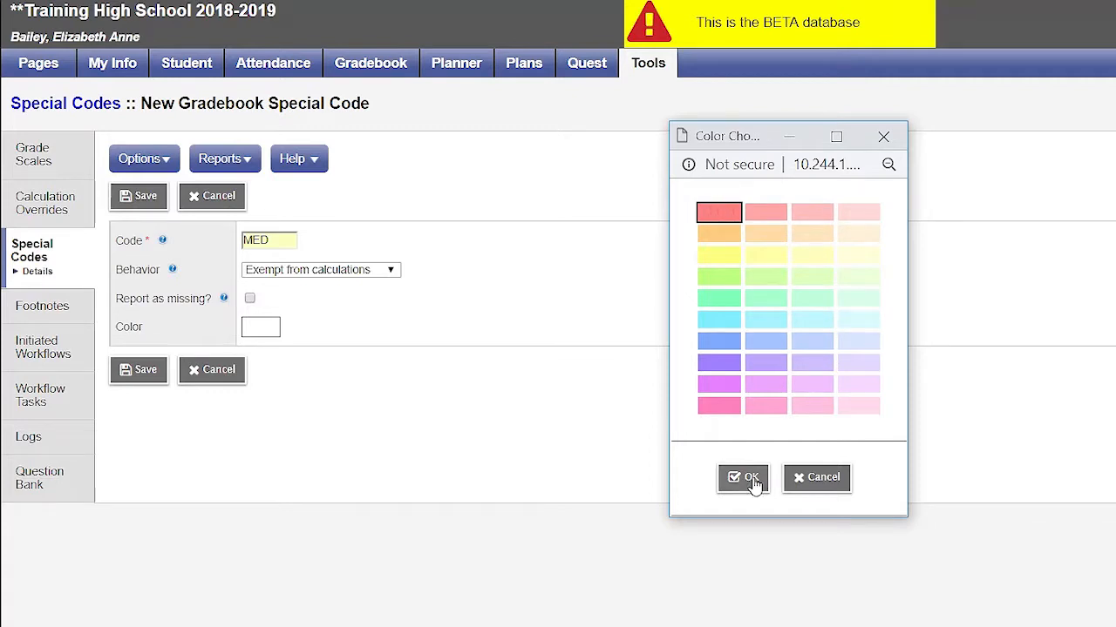
{"action": "left_click", "coordinate": [743, 477]}
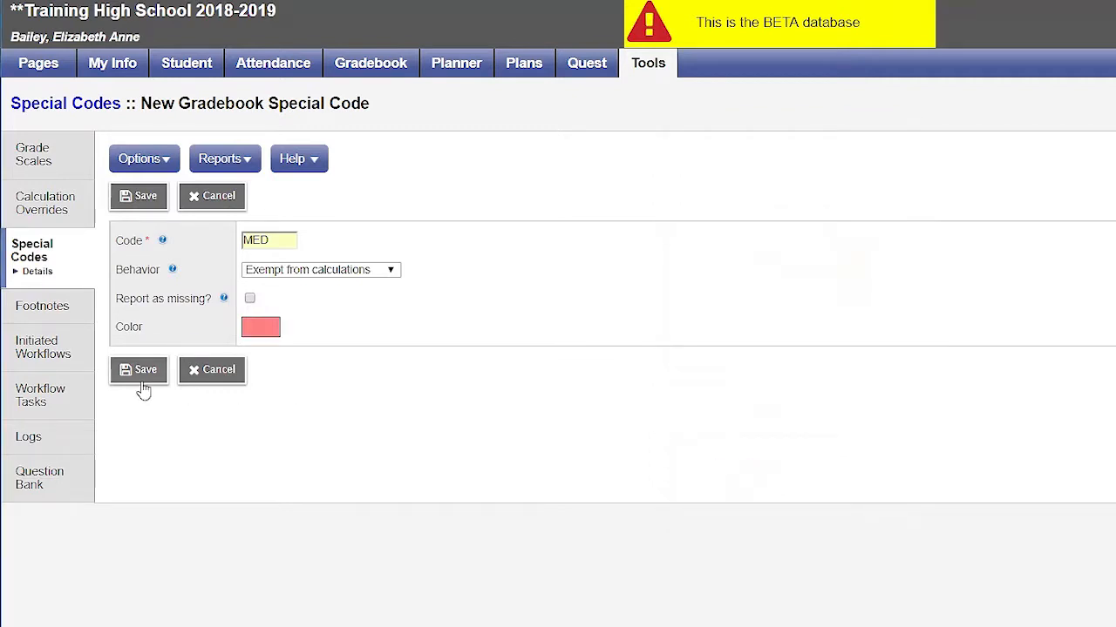
{"action": "left_click", "coordinate": [137, 370]}
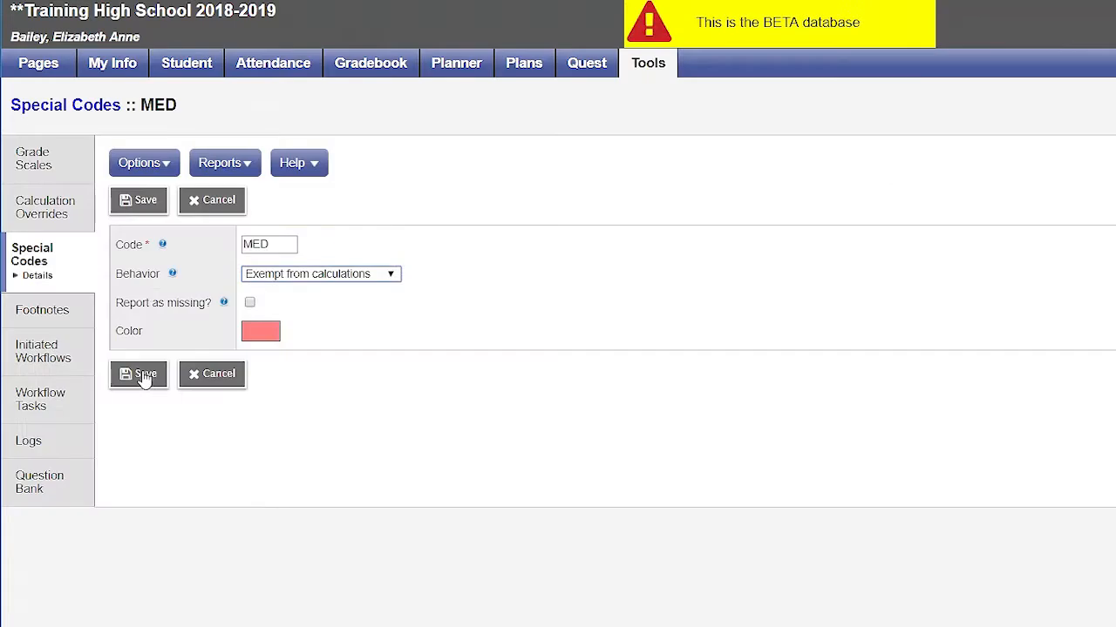
{"action": "left_click", "coordinate": [140, 373]}
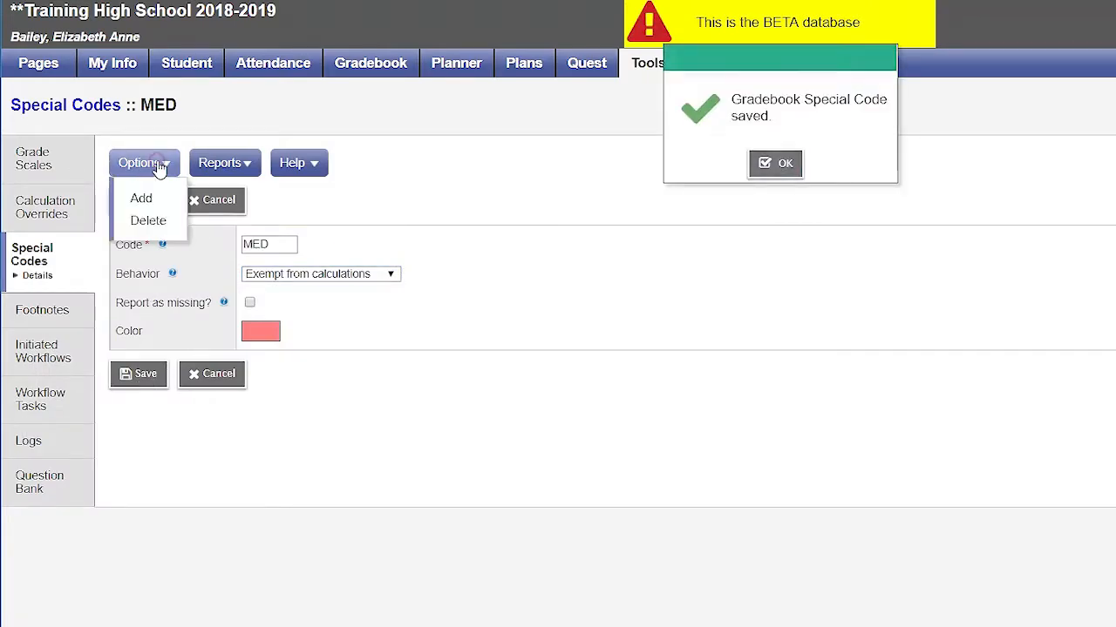
Create code MIS set to calculate as zero and be reported as missing
{"action": "left_click", "coordinate": [139, 199]}
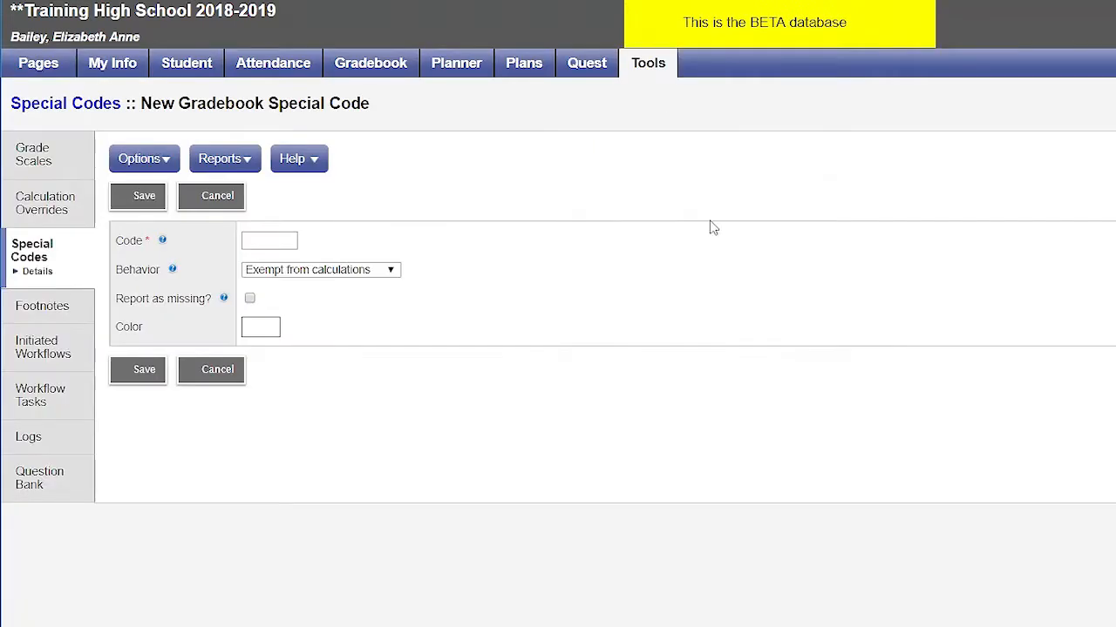
{"action": "type", "text": "MIS"}
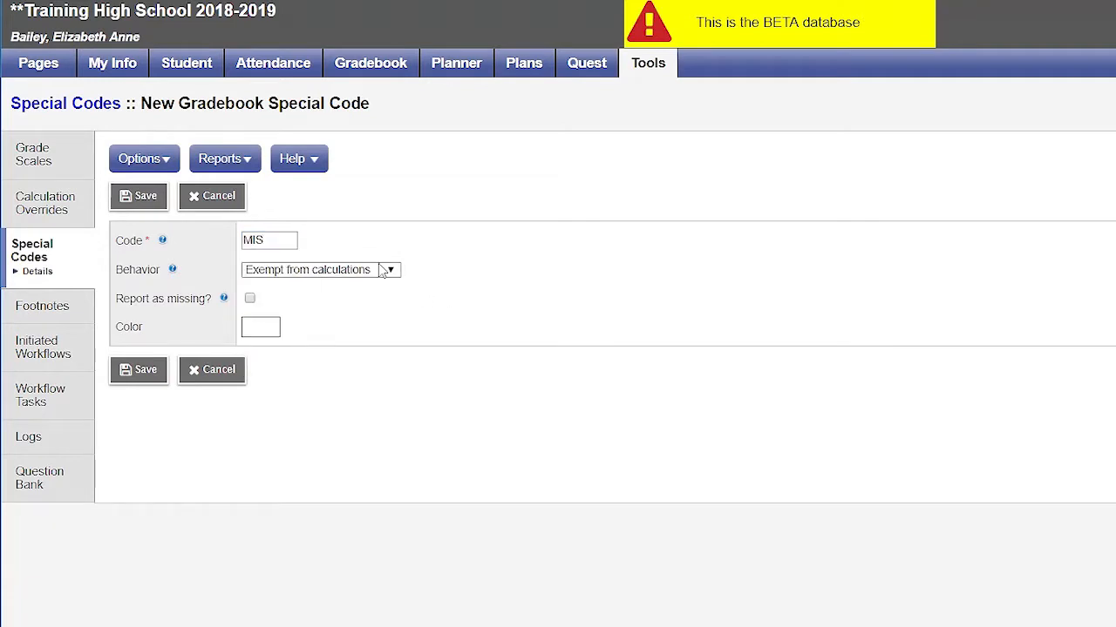
{"action": "left_click", "coordinate": [389, 269]}
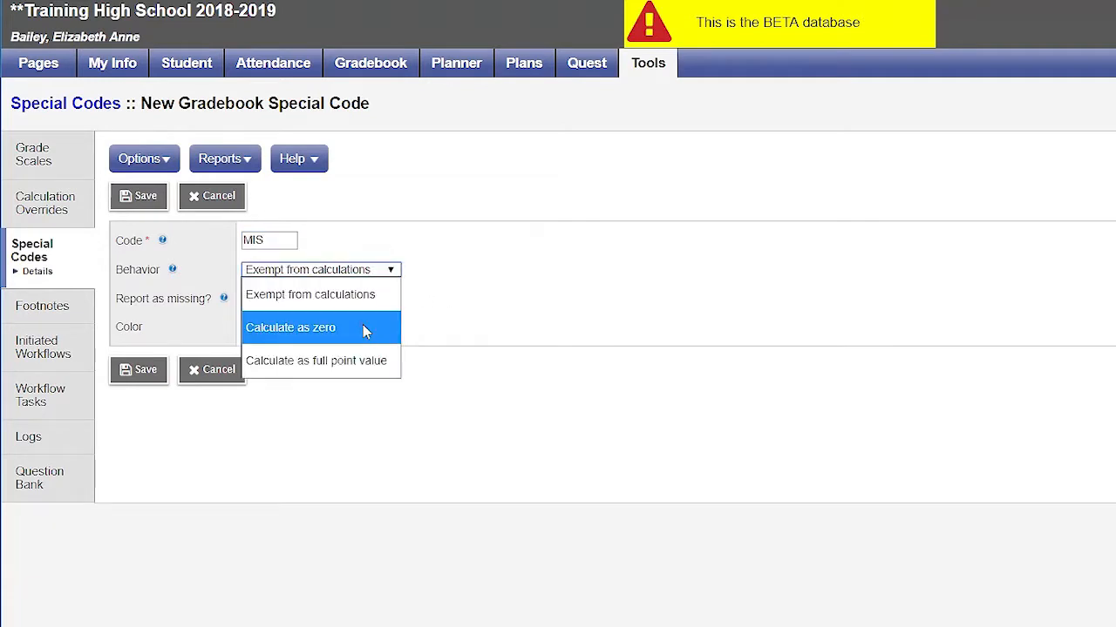
{"action": "left_click", "coordinate": [289, 327]}
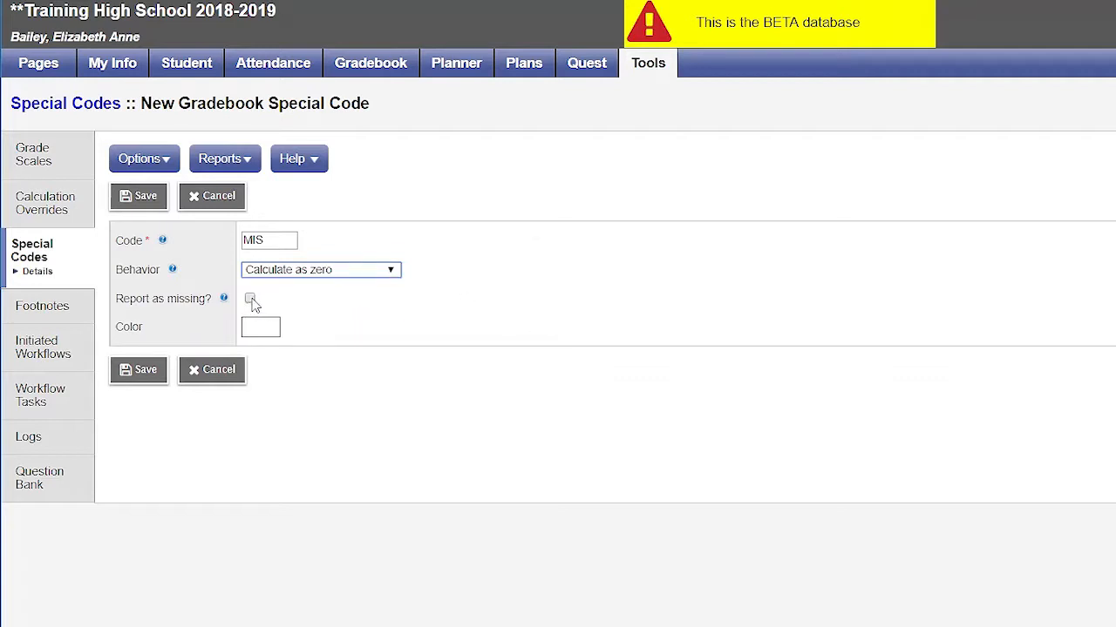
{"action": "left_click", "coordinate": [251, 299]}
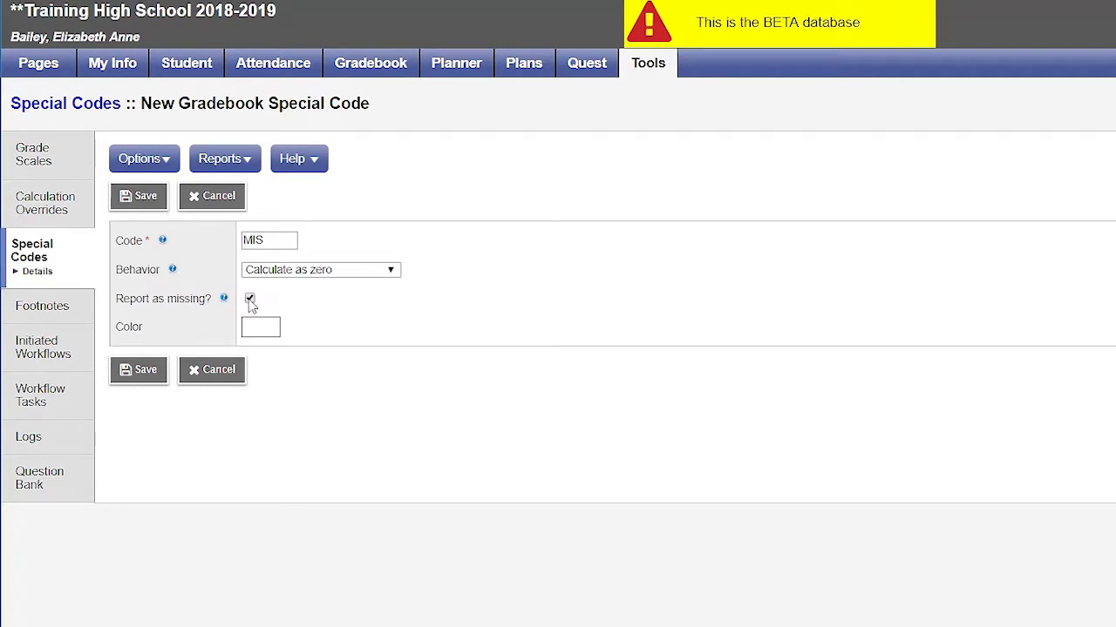
Colour MIS light blue and save it
{"action": "left_click", "coordinate": [261, 328]}
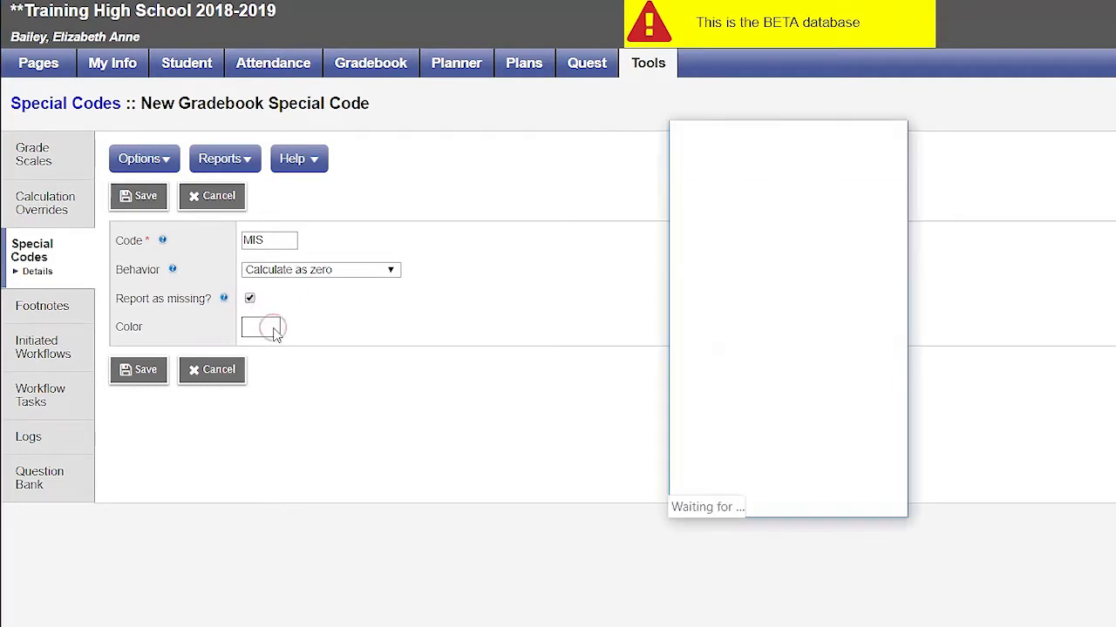
{"action": "left_click", "coordinate": [260, 327]}
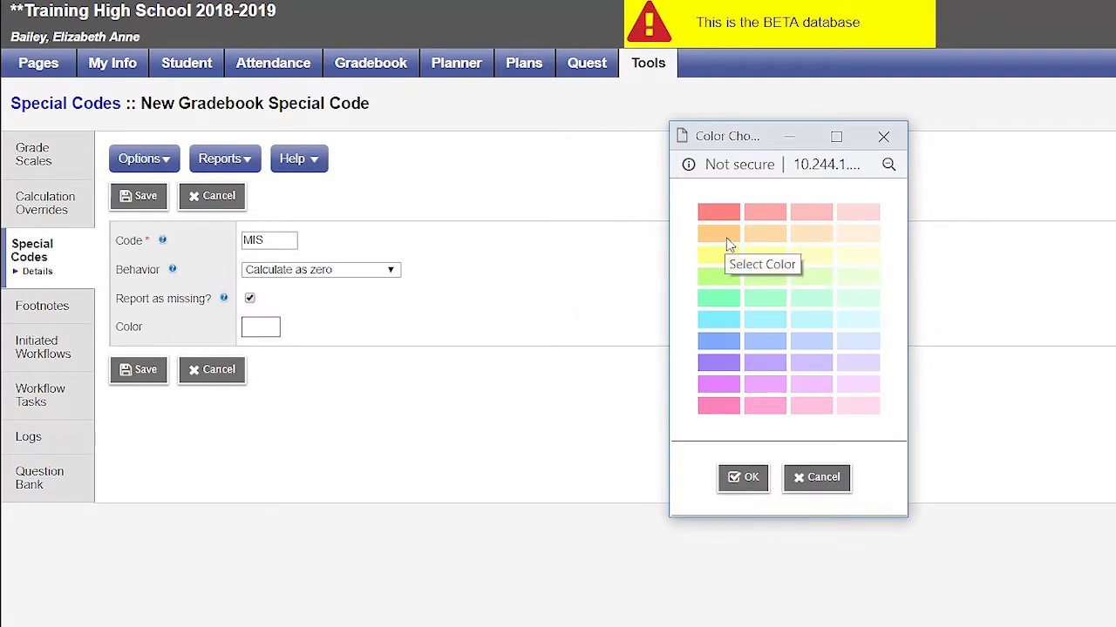
{"action": "left_click", "coordinate": [718, 340]}
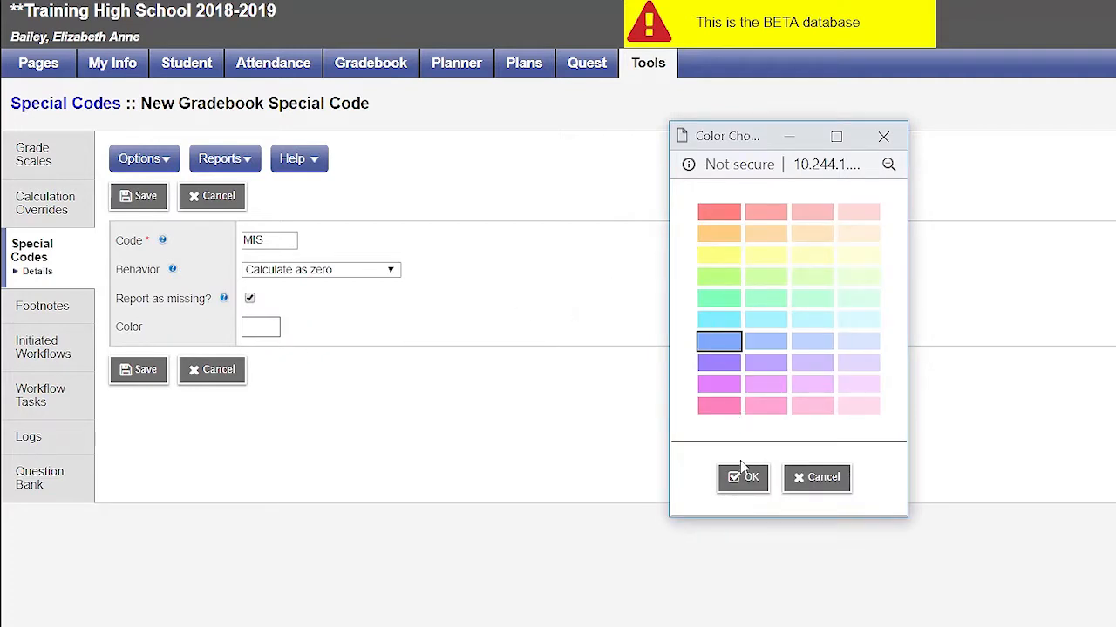
{"action": "left_click", "coordinate": [742, 478]}
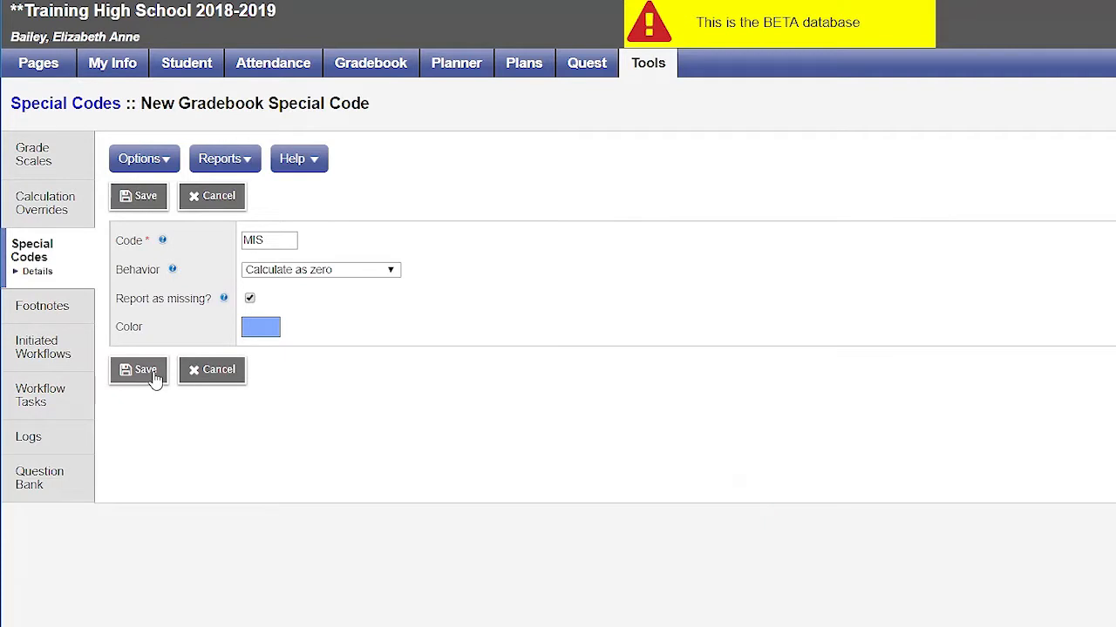
{"action": "left_click", "coordinate": [137, 370]}
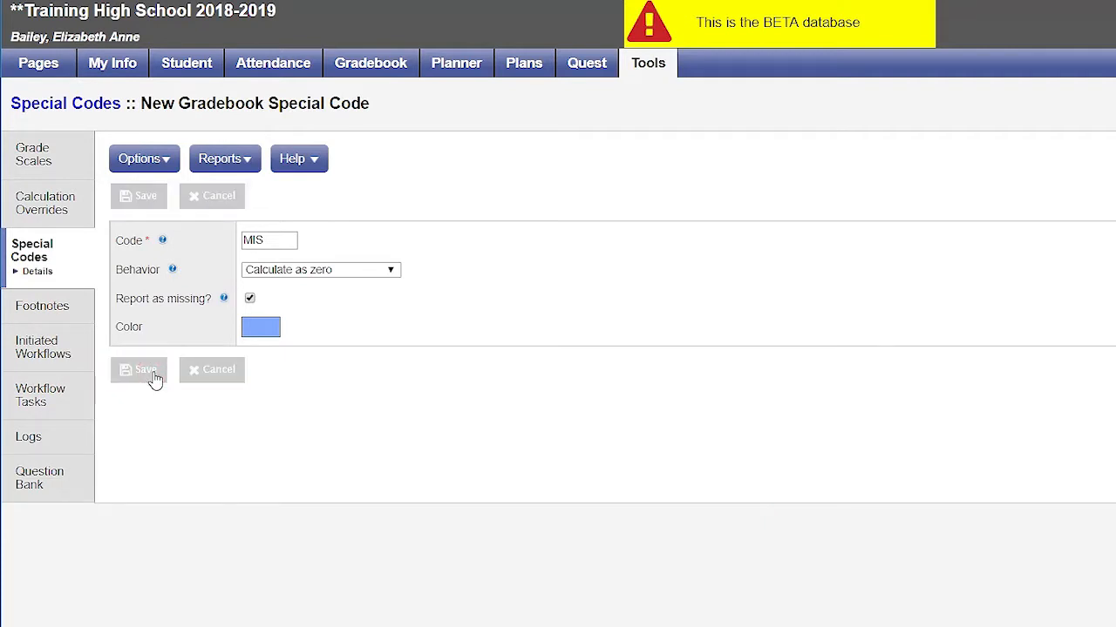
{"action": "left_click", "coordinate": [140, 370]}
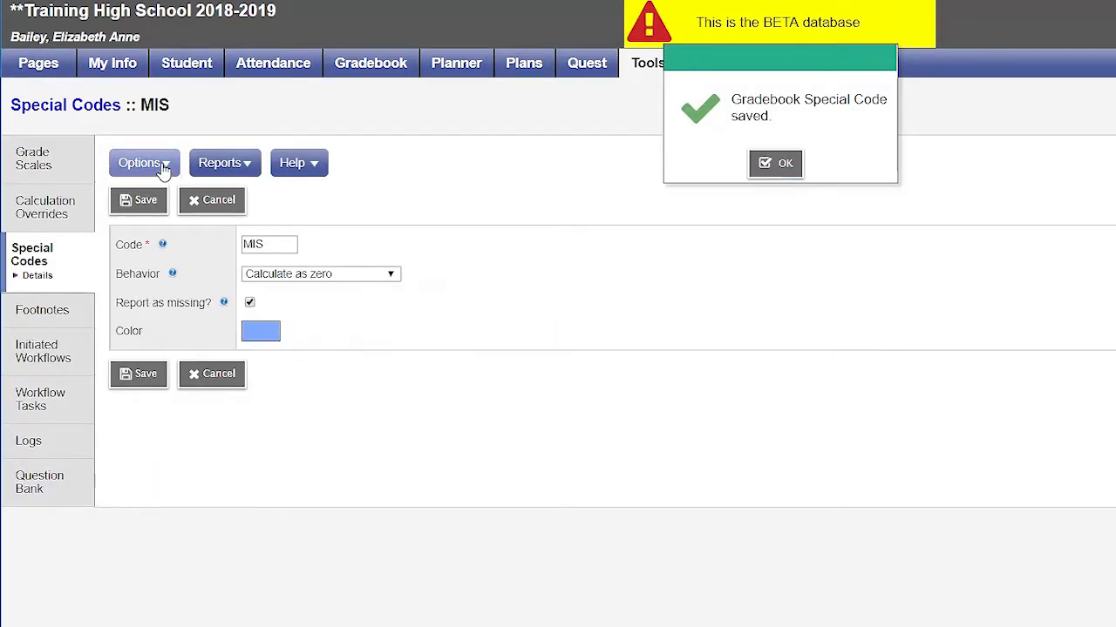
{"action": "left_click", "coordinate": [139, 164]}
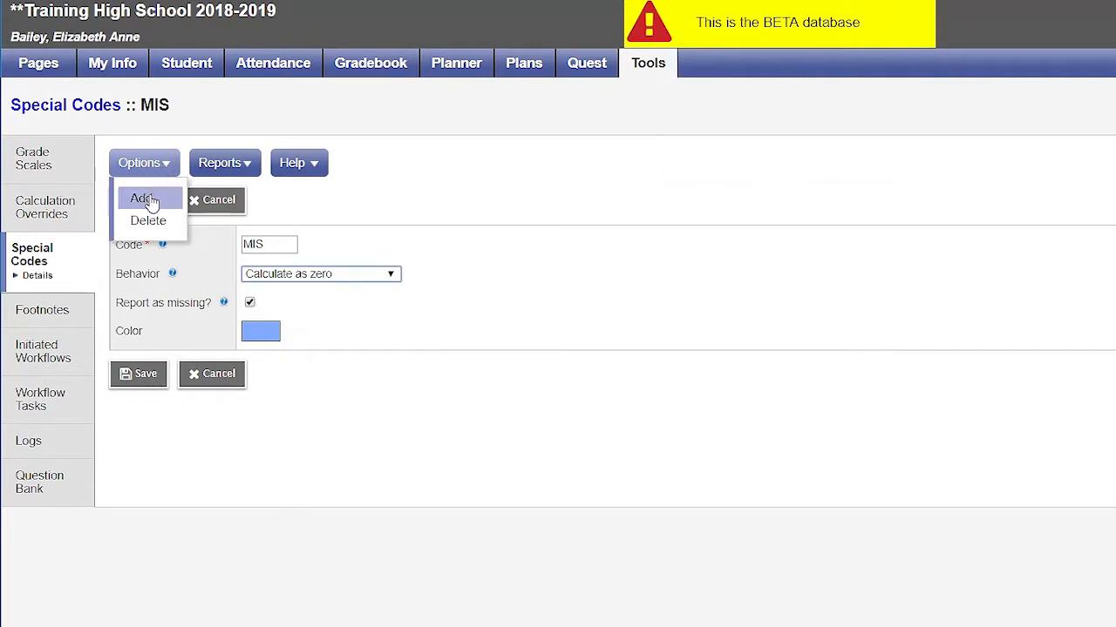
Create code AWE set to calculate as full point value
{"action": "left_click", "coordinate": [141, 199]}
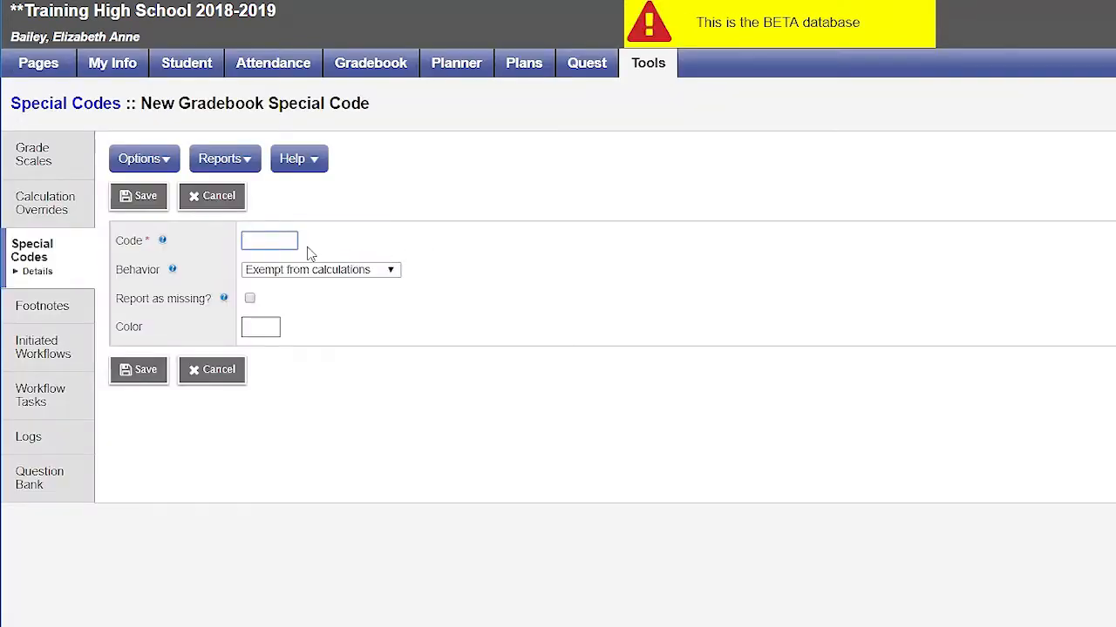
{"action": "type", "text": "AWE"}
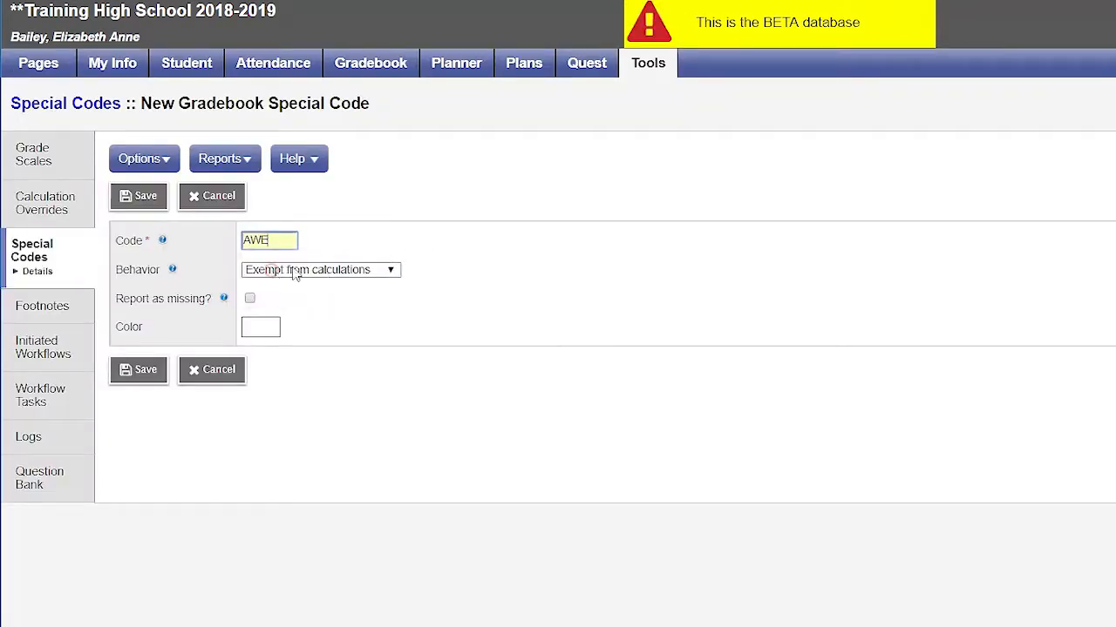
{"action": "left_click", "coordinate": [321, 268]}
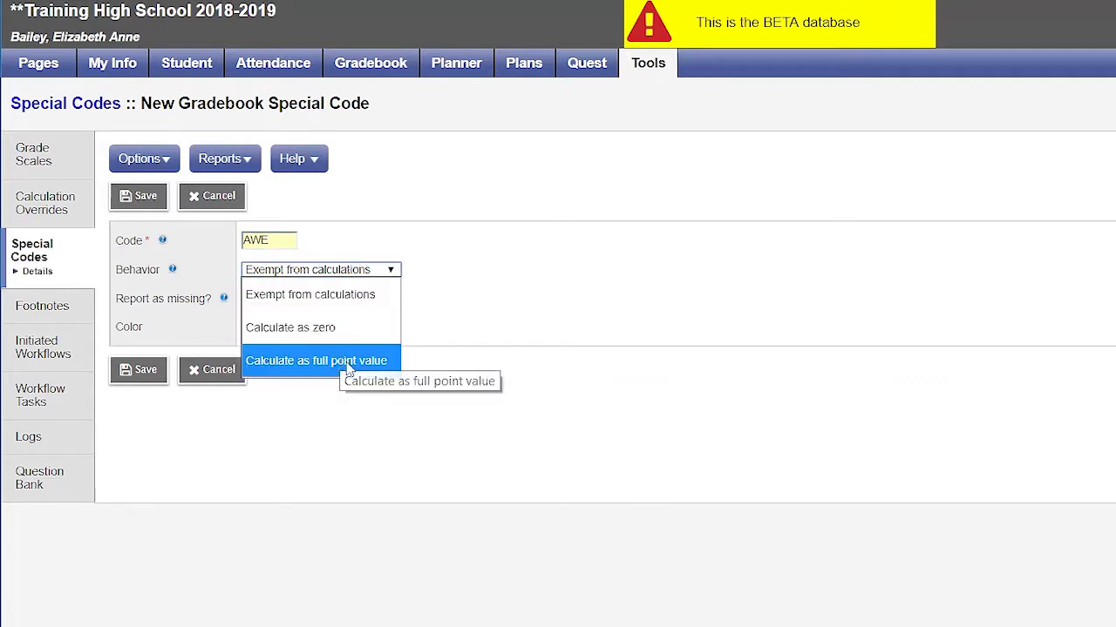
{"action": "left_click", "coordinate": [317, 359]}
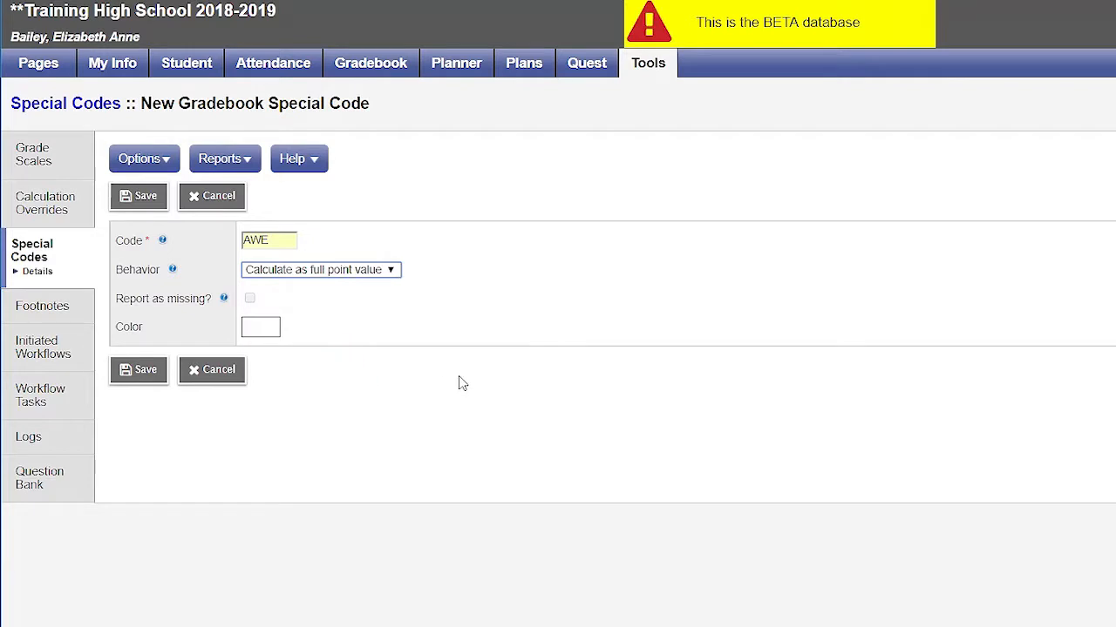
{"action": "mouse_move", "coordinate": [258, 307]}
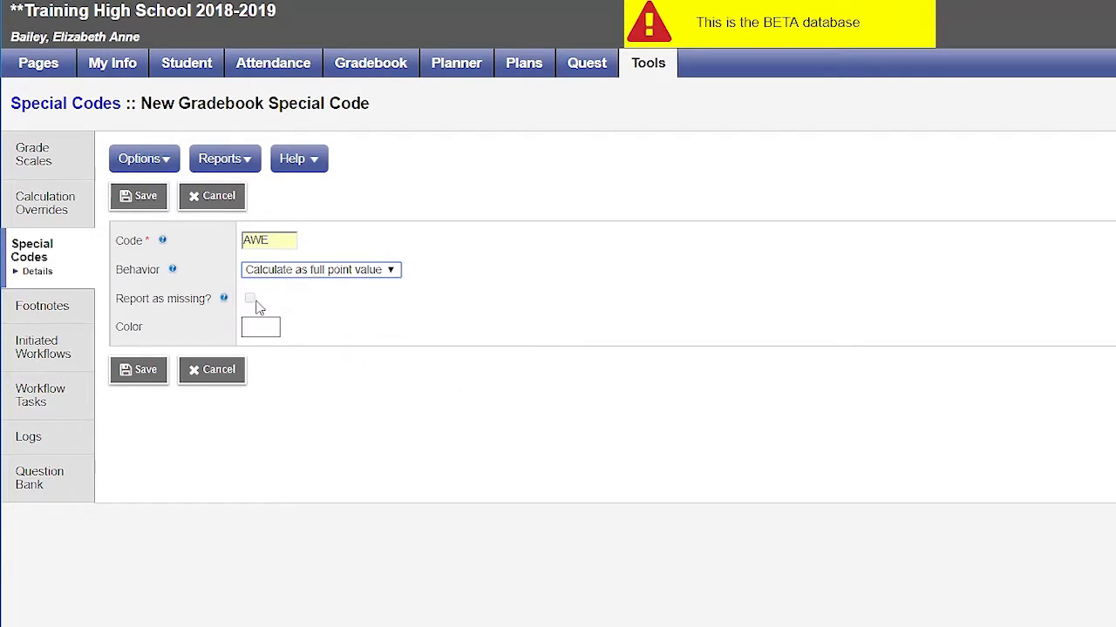
Colour AWE pink, save it, and go to the gradebook class list
{"action": "left_click", "coordinate": [259, 328]}
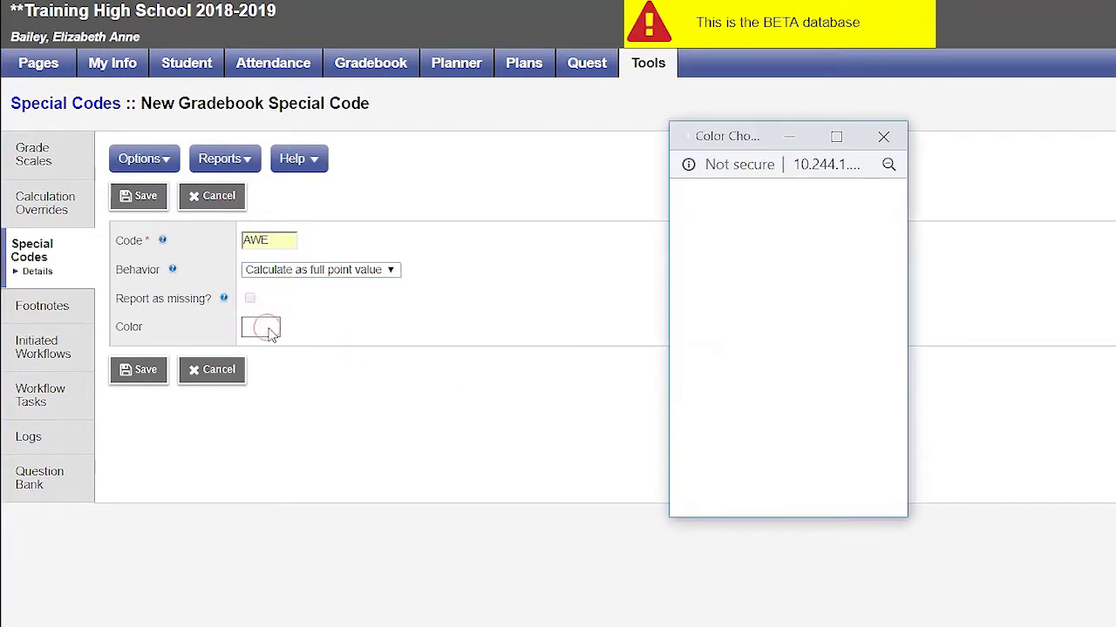
{"action": "left_click", "coordinate": [260, 328]}
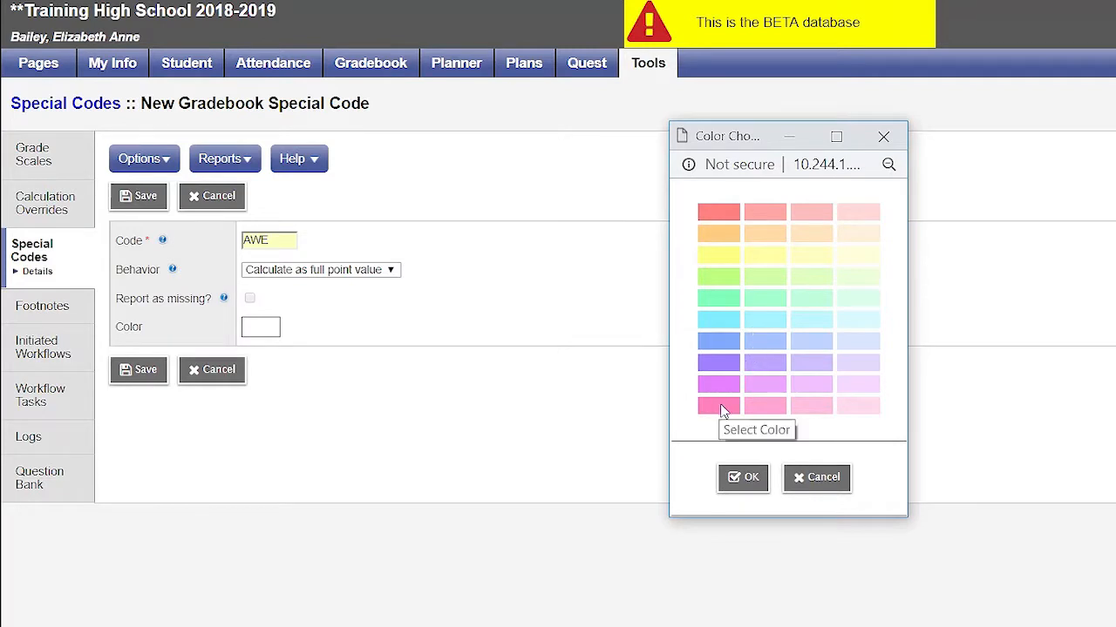
{"action": "left_click", "coordinate": [816, 477]}
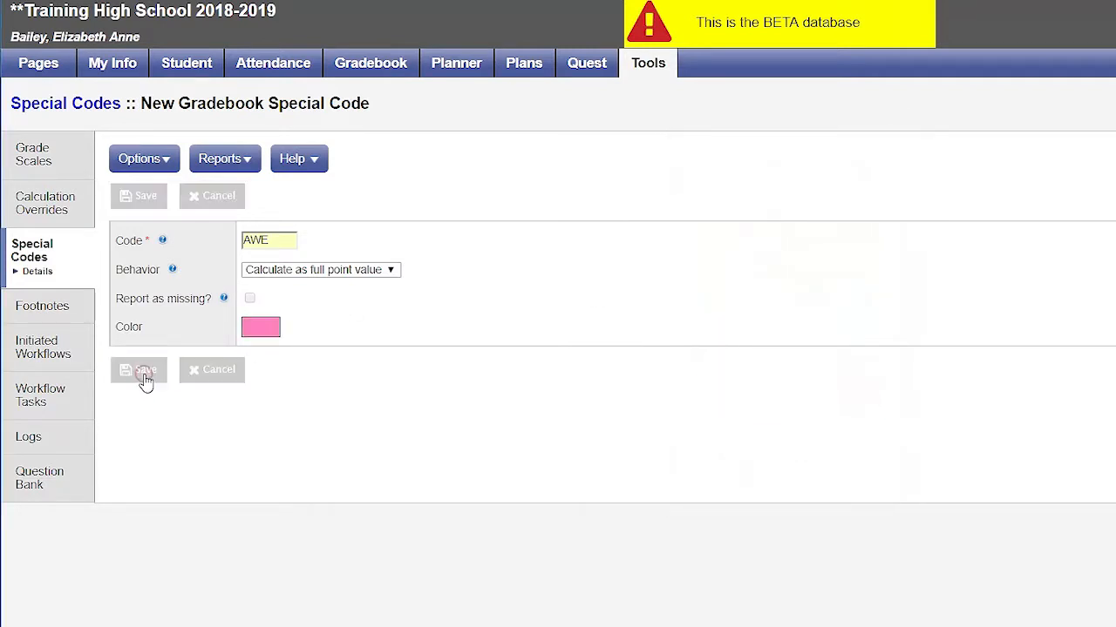
{"action": "left_click", "coordinate": [137, 369]}
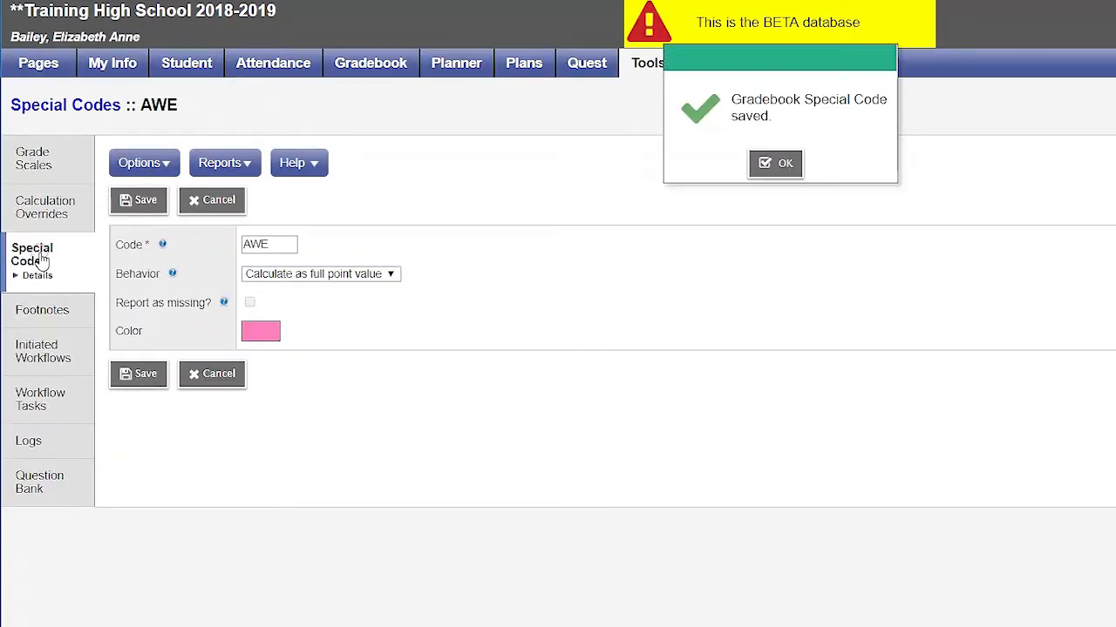
{"action": "left_click", "coordinate": [774, 164]}
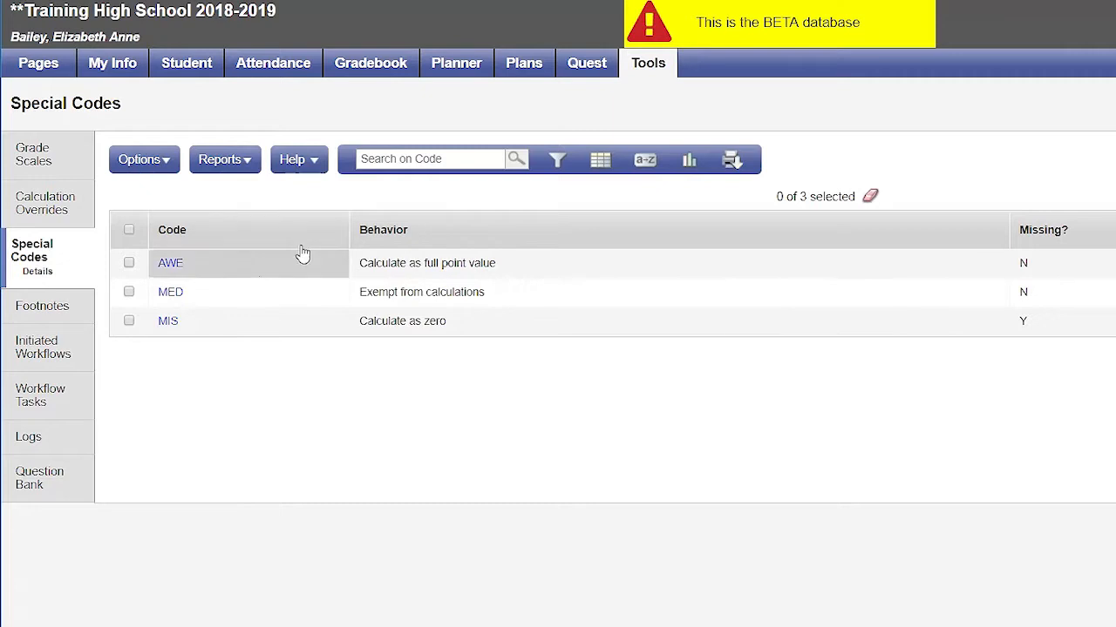
{"action": "mouse_move", "coordinate": [370, 62]}
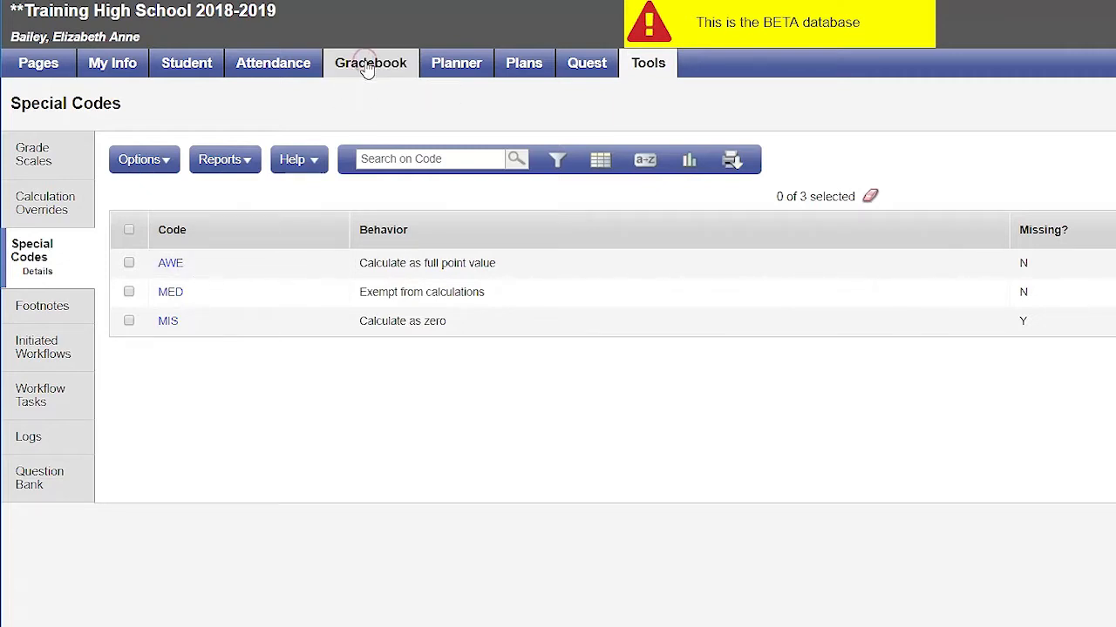
{"action": "left_click", "coordinate": [369, 63]}
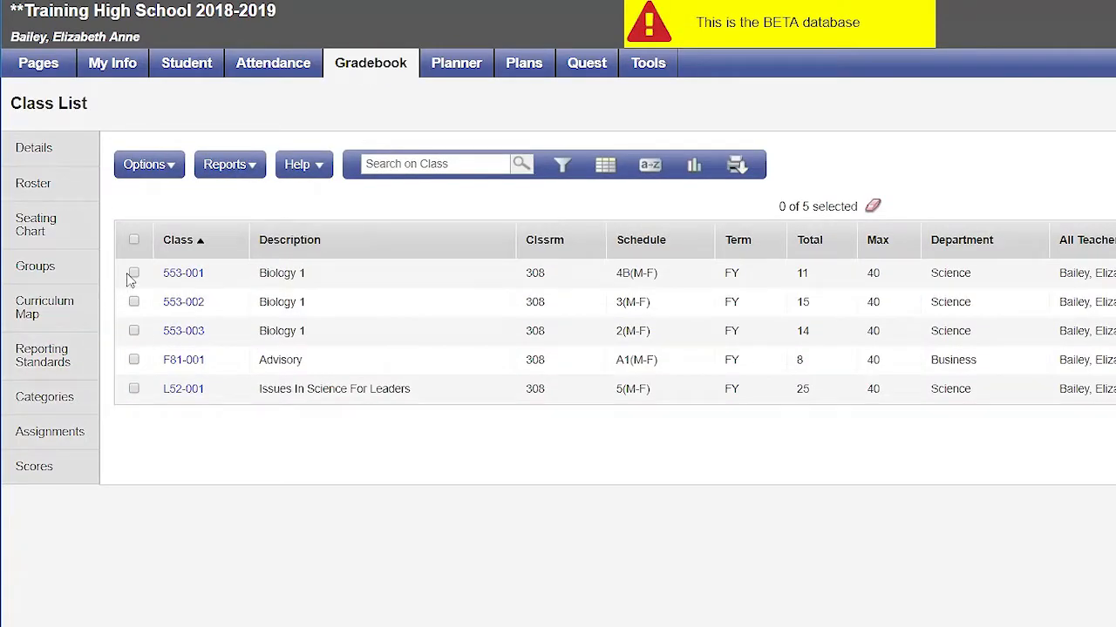
Enter MED, MIS and AWE as Q1 quiz scores for the first three Biology 1 553-001 students
{"action": "left_click", "coordinate": [183, 272]}
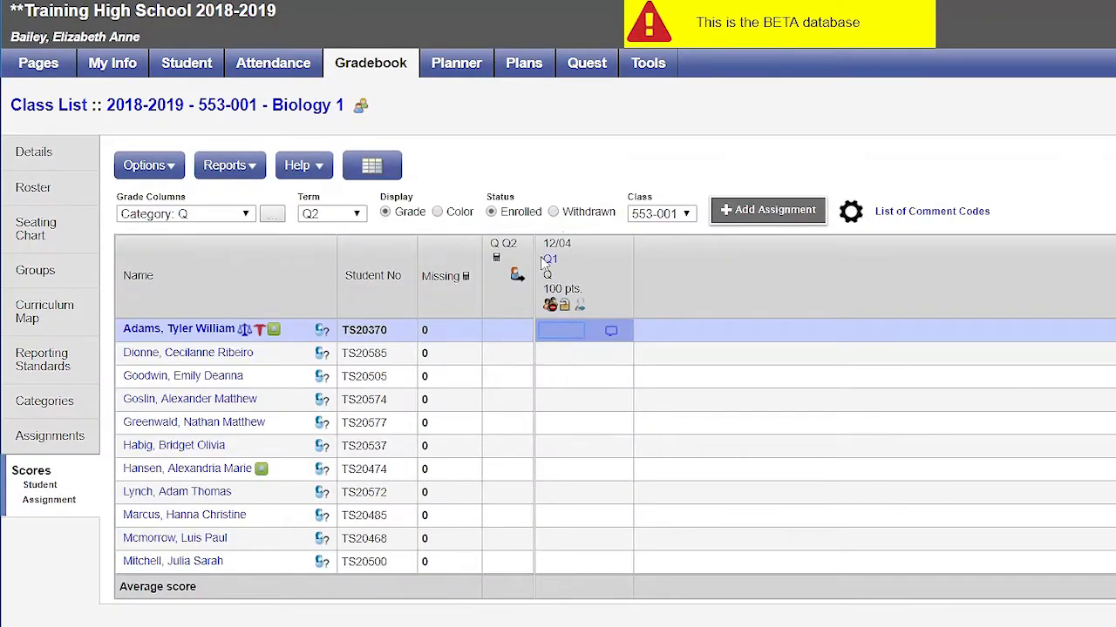
{"action": "mouse_move", "coordinate": [610, 404]}
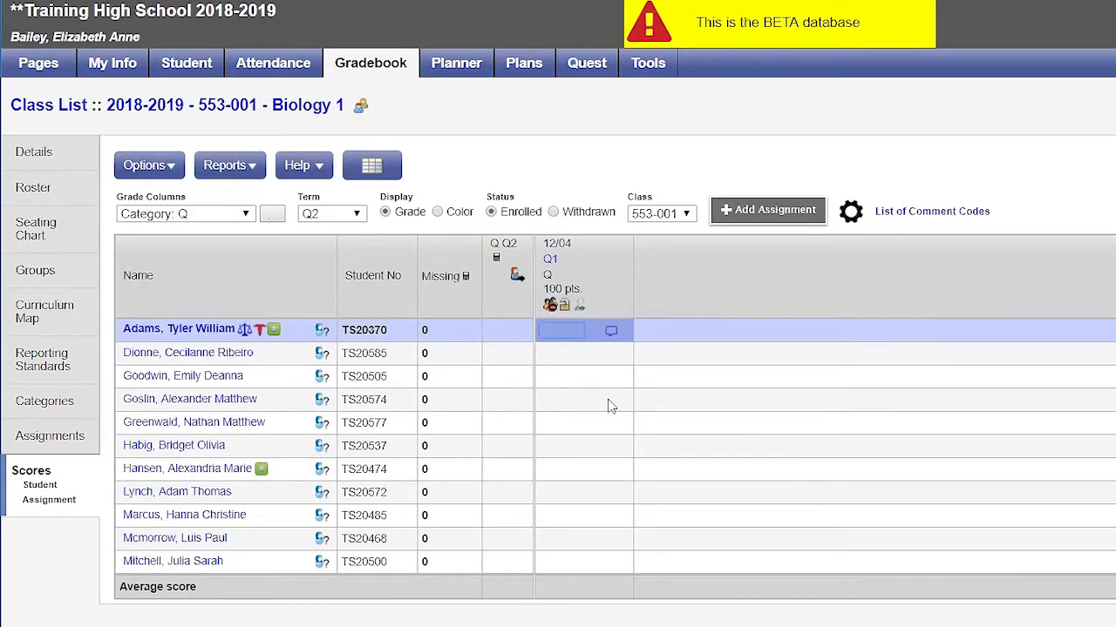
{"action": "type", "text": "MED"}
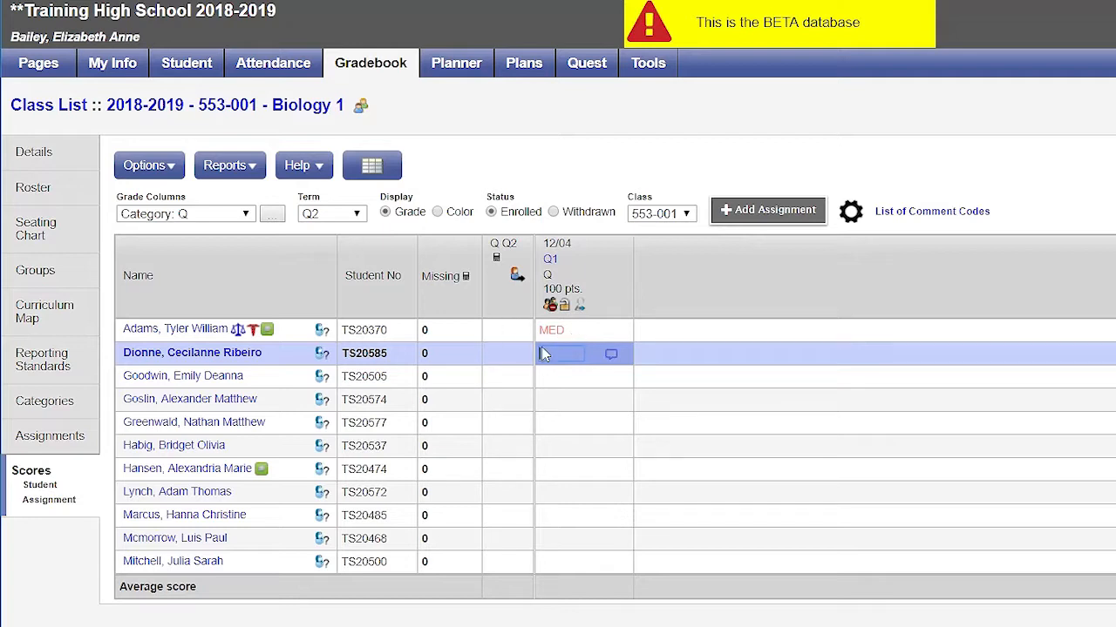
{"action": "type", "text": "MI"}
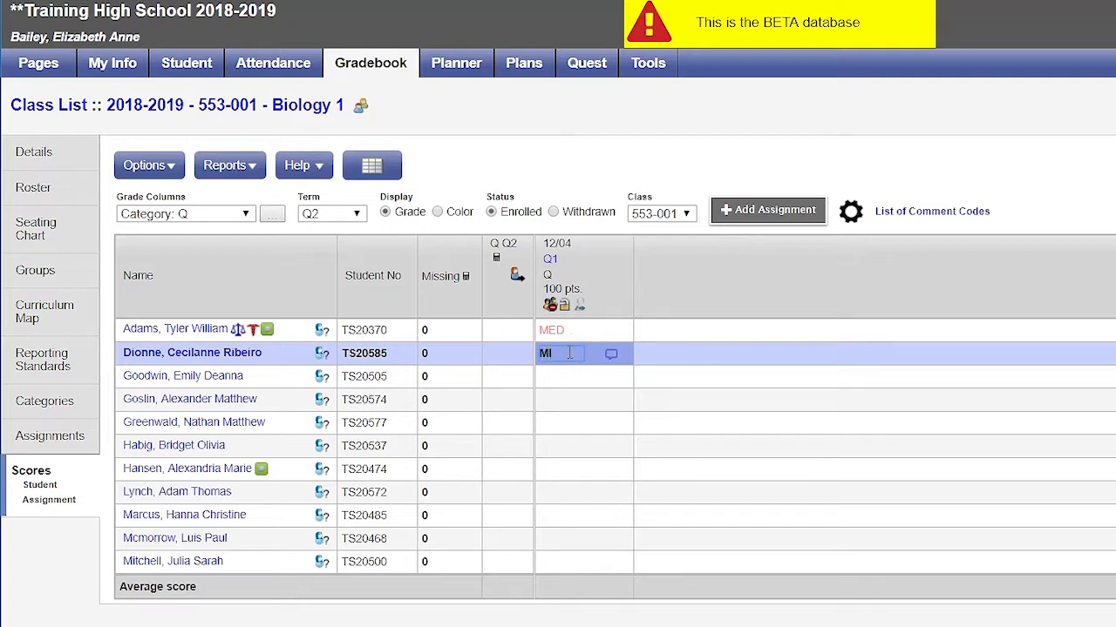
{"action": "type", "text": "S"}
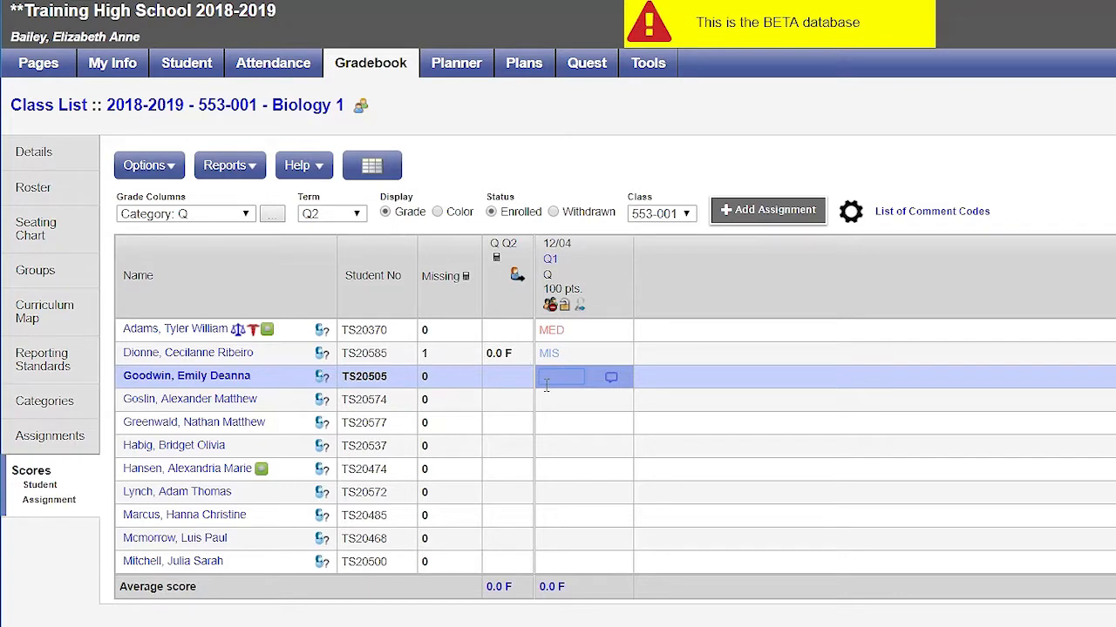
{"action": "type", "text": "AWE"}
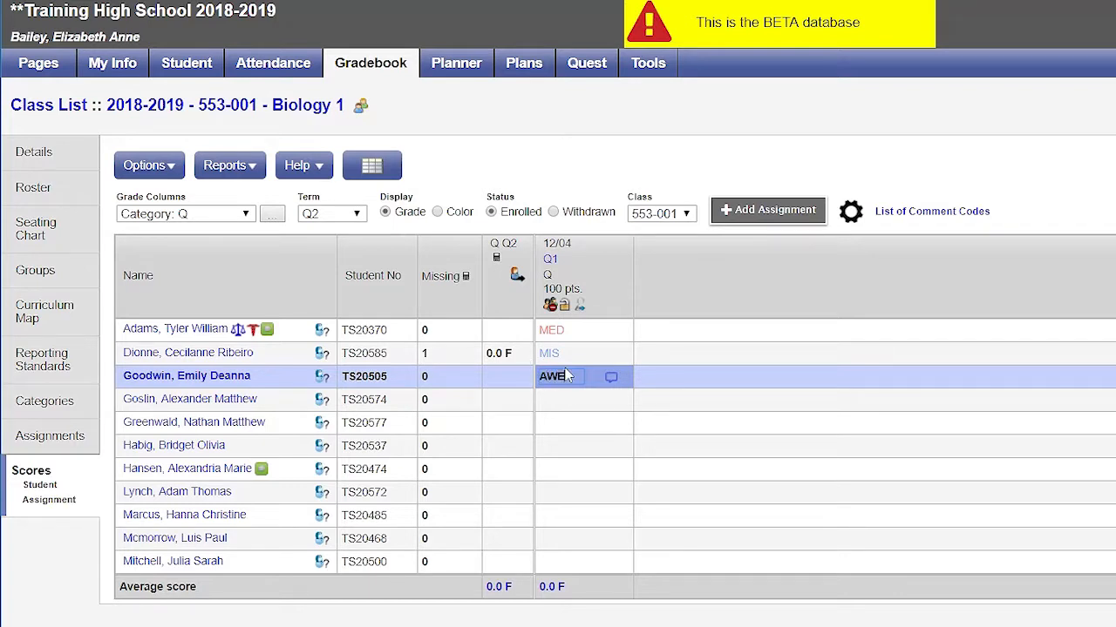
{"action": "mouse_move", "coordinate": [570, 403]}
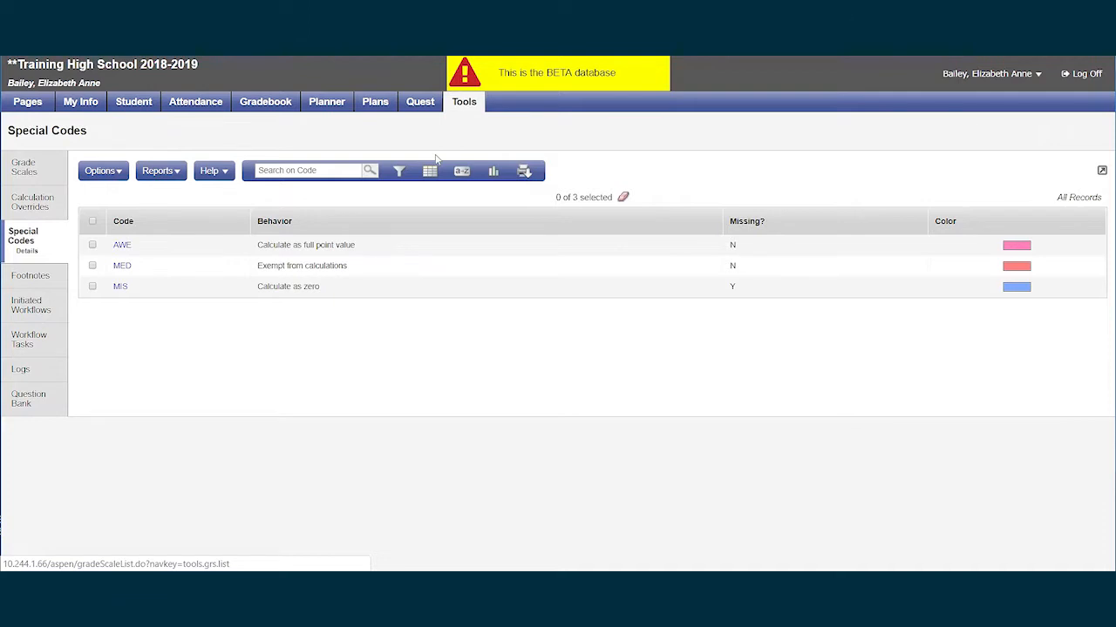
{"action": "mouse_move", "coordinate": [31, 202]}
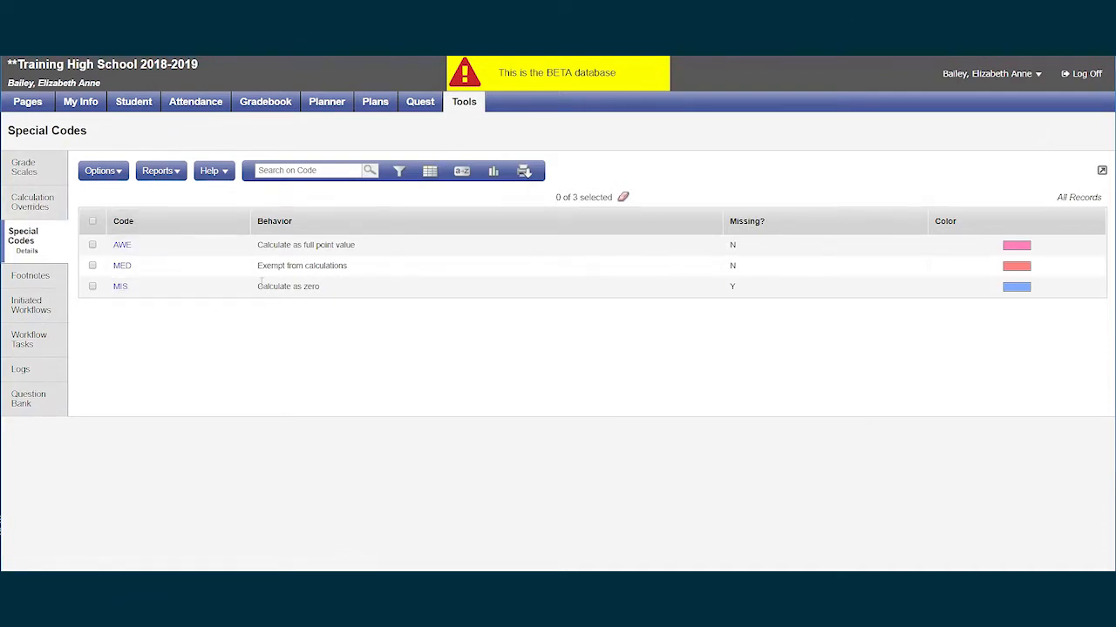
Show the Help menu from the Special Codes list
{"action": "left_click", "coordinate": [212, 171]}
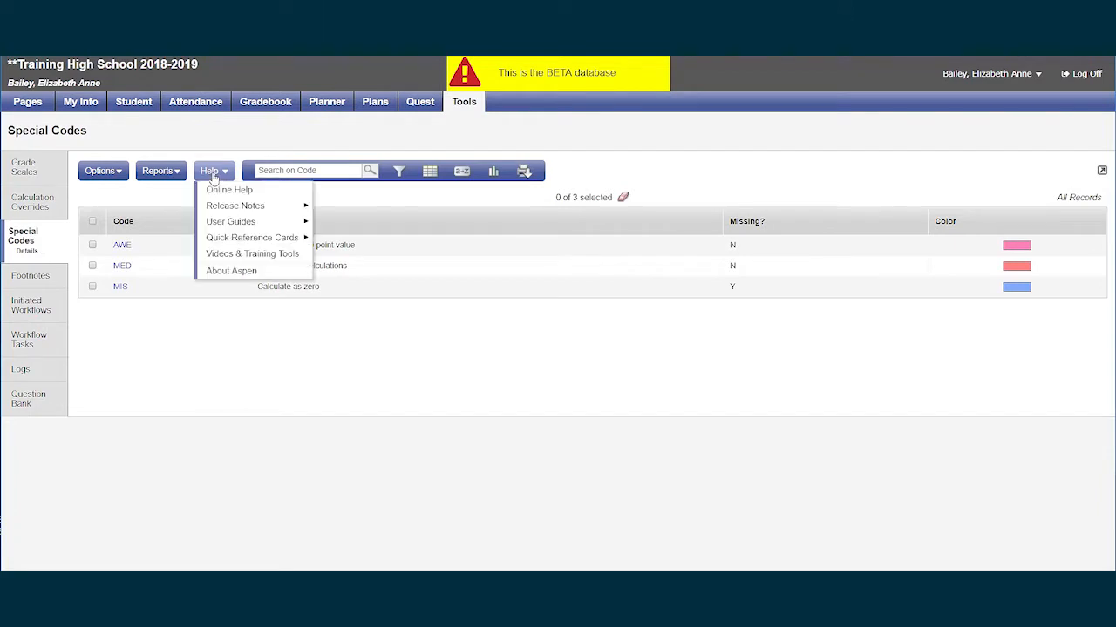
Show the Online Help article 'Create Special Codes for Assignment Grades'
{"action": "left_click", "coordinate": [229, 188]}
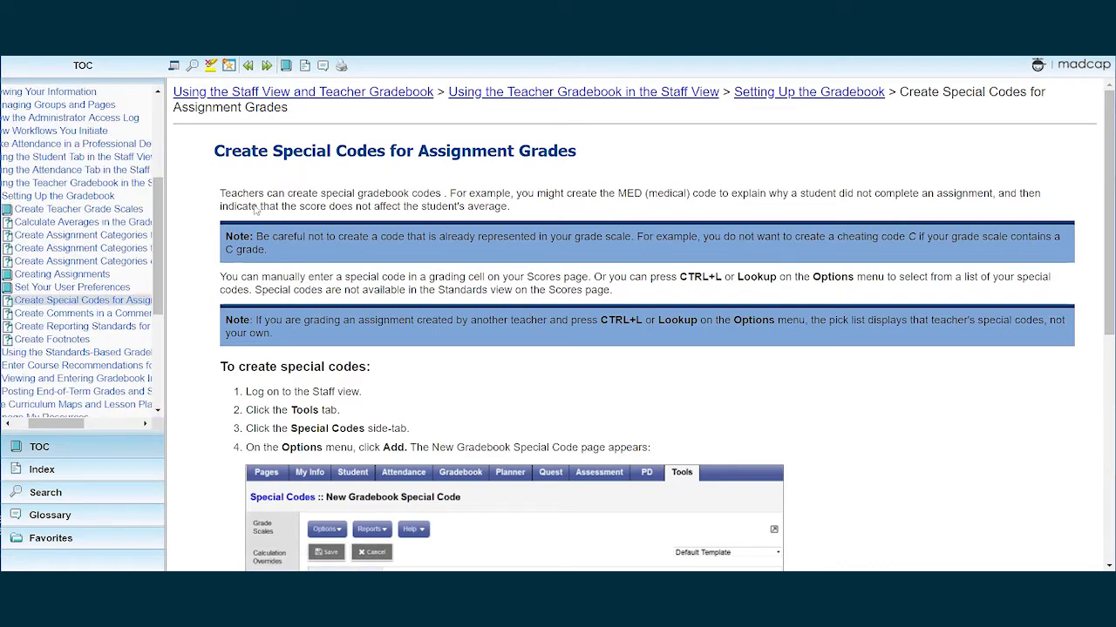
{"action": "mouse_move", "coordinate": [495, 272]}
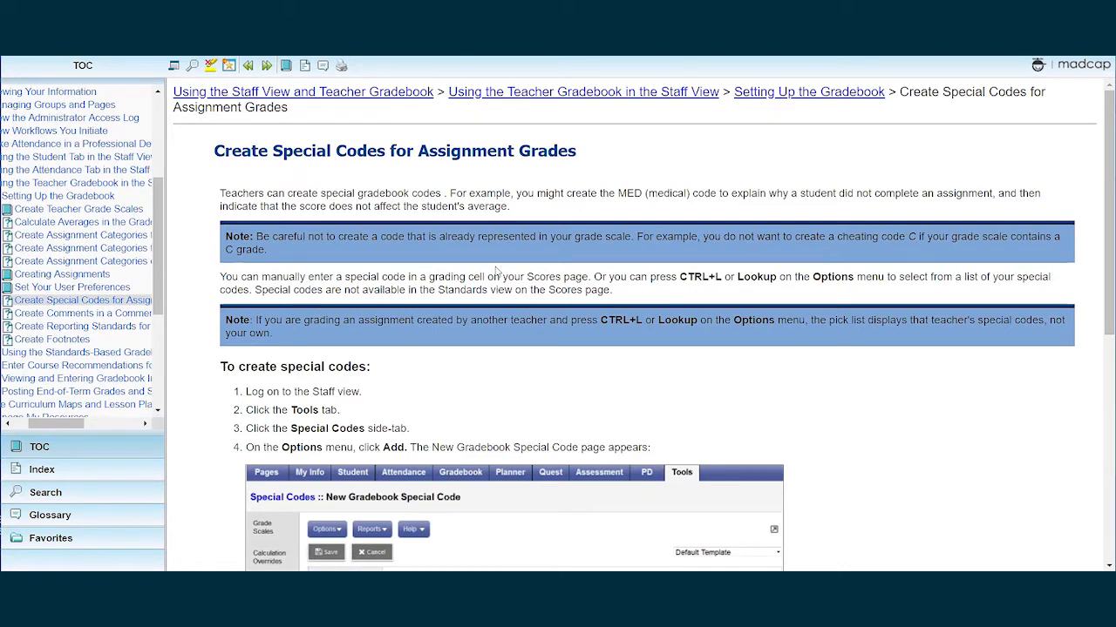